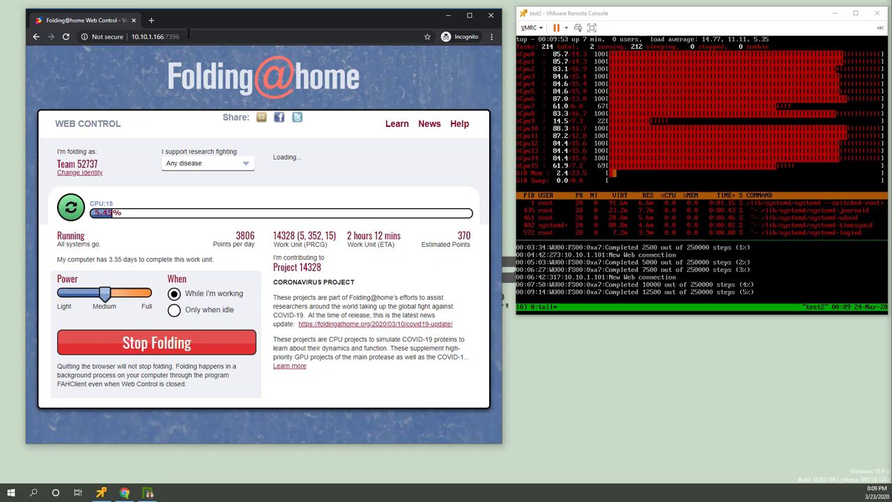
mouse_move(194, 320)
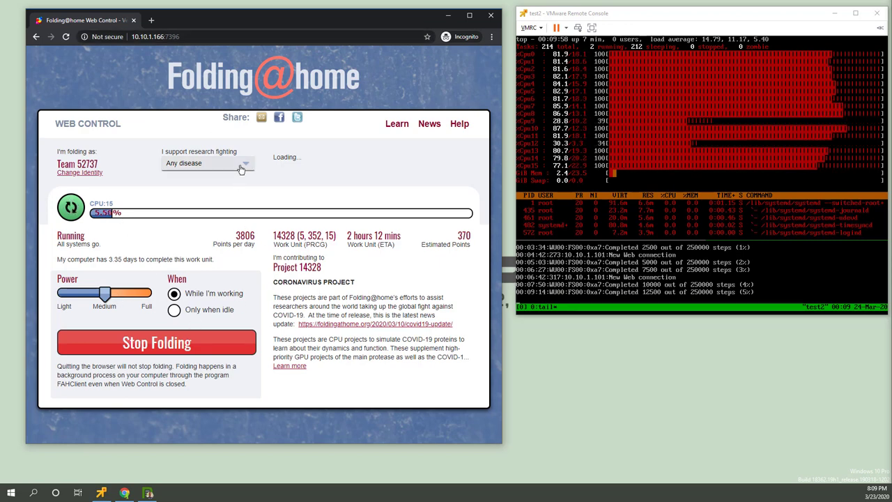
Stop folding immediately in Folding@home Web Control, choosing Stop now rather than finishing.
left_click(207, 161)
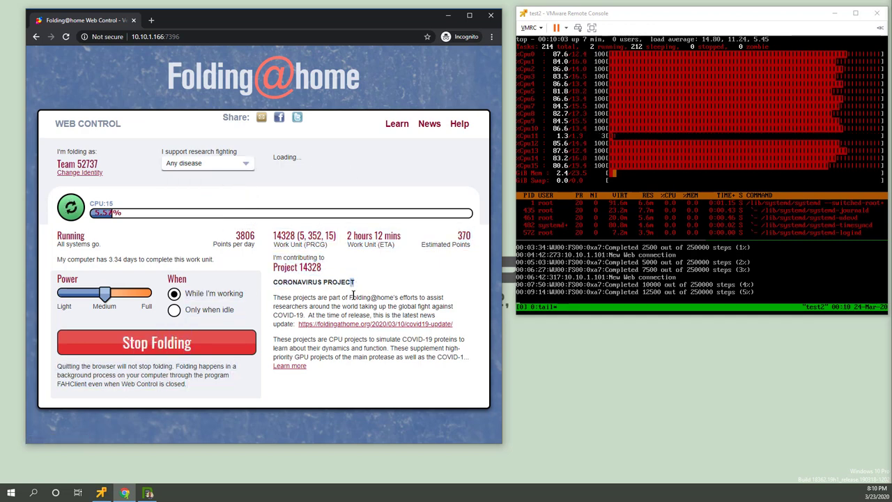
left_click(206, 162)
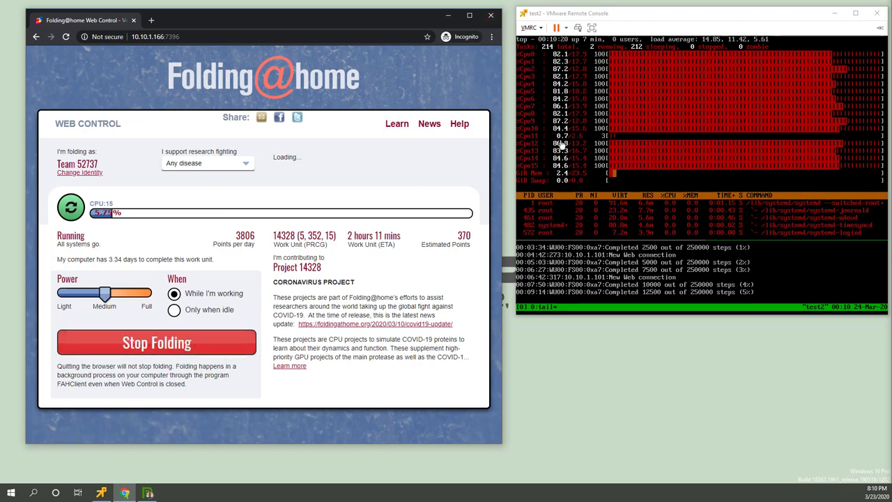
mouse_move(446, 234)
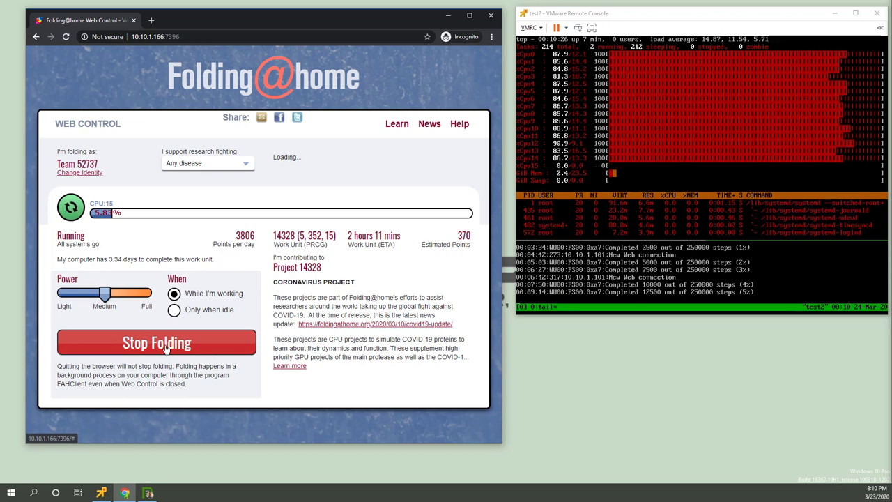
left_click(156, 343)
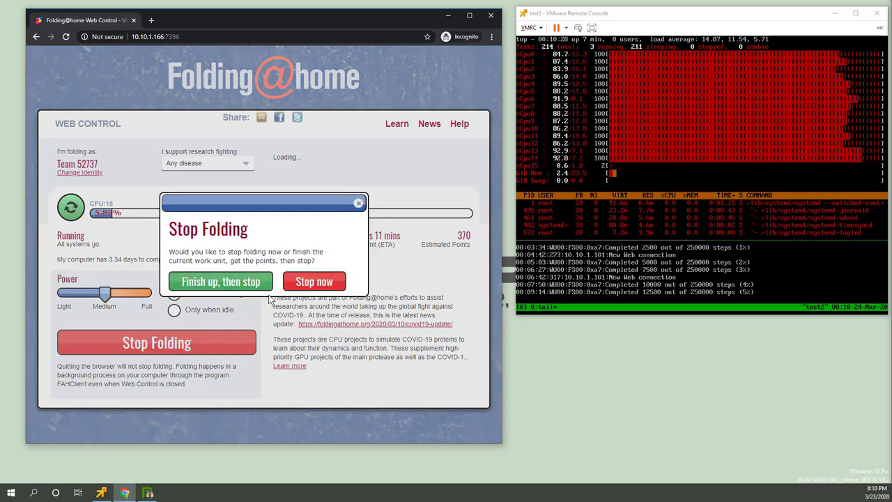
left_click(220, 281)
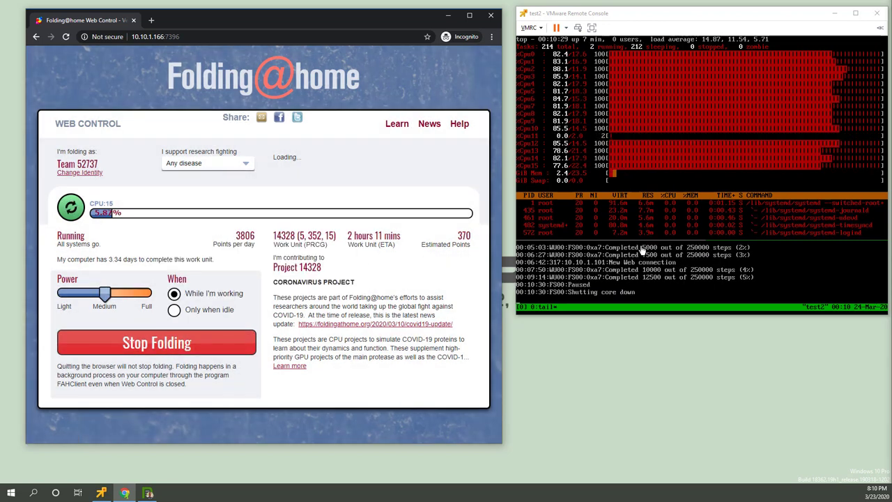
left_click(156, 343)
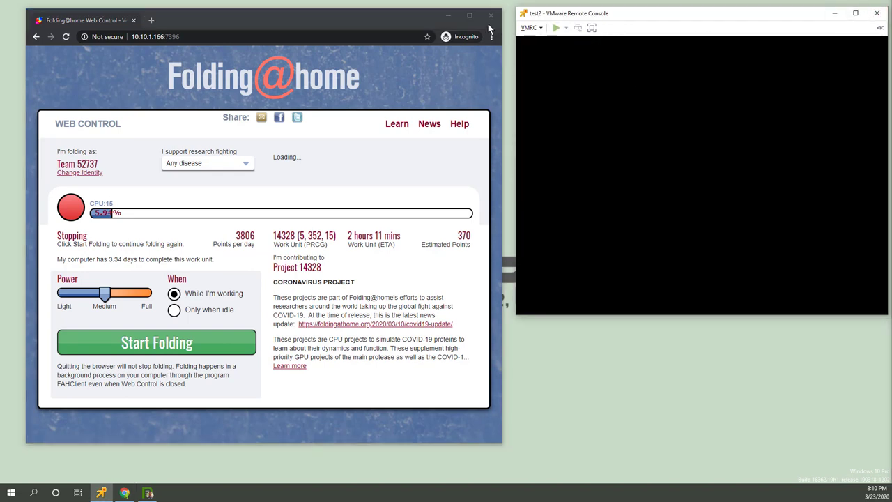
Close the Folding@home Web Control browser window.
left_click(877, 13)
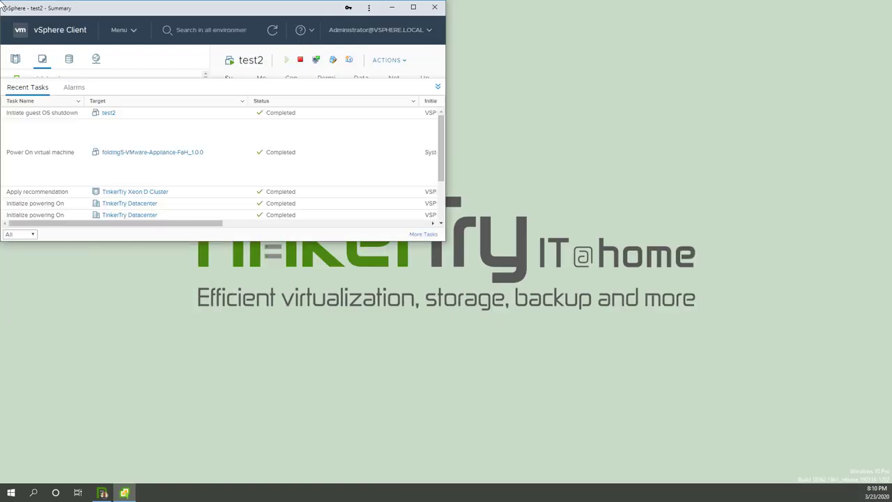
Maximize vSphere Client and delete the test2 VM from disk, confirming with Yes.
left_click(413, 8)
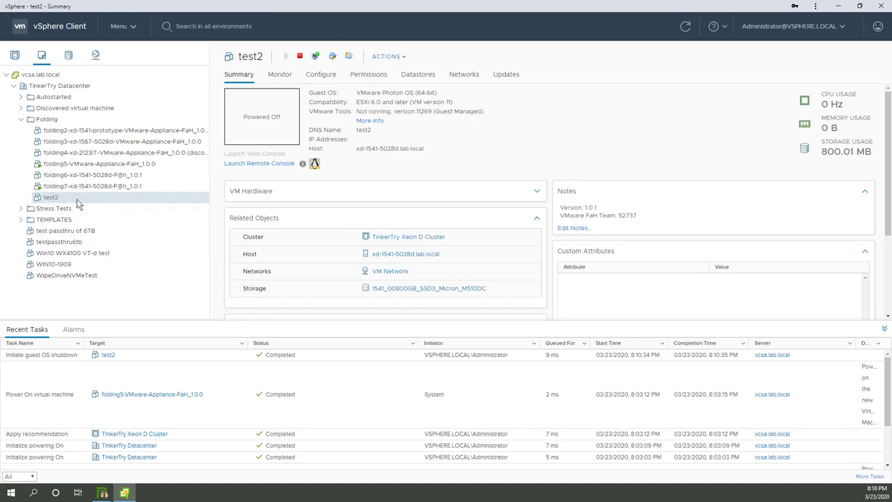
right_click(50, 197)
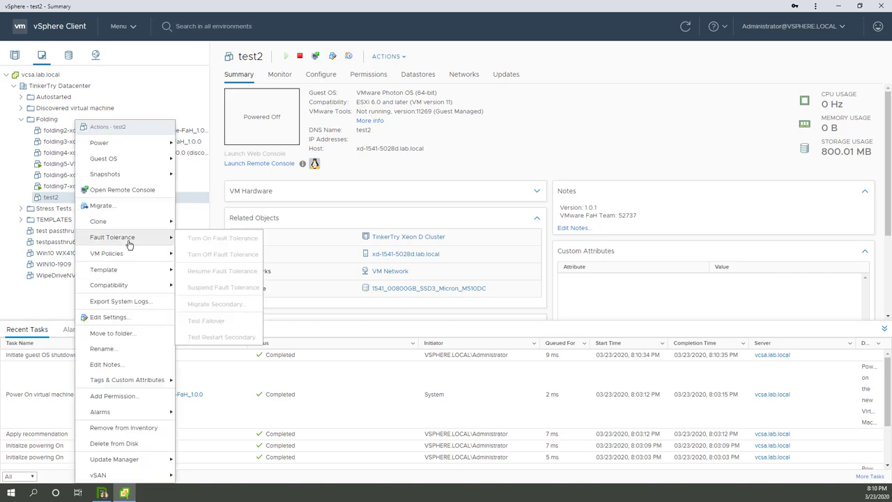
mouse_move(106, 253)
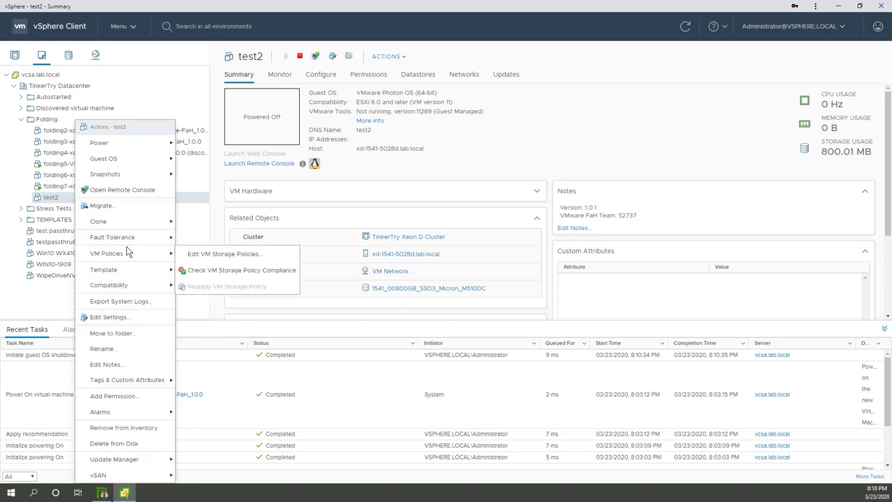
left_click(115, 443)
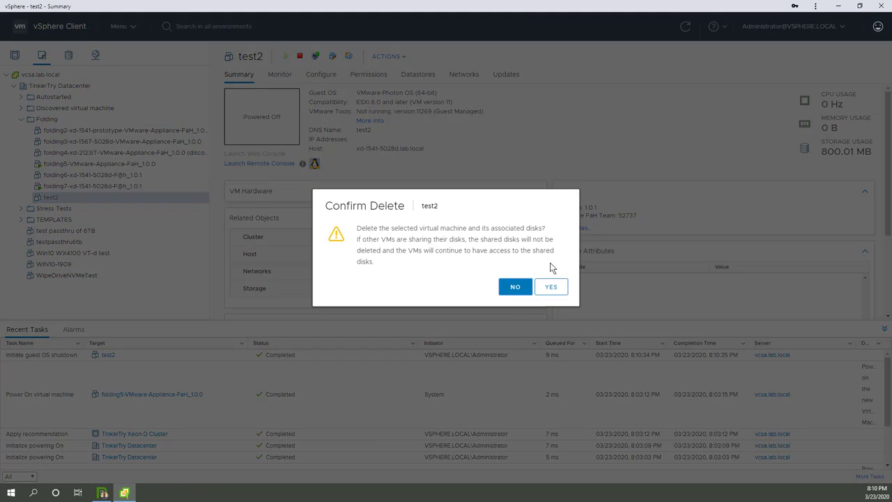
left_click(551, 288)
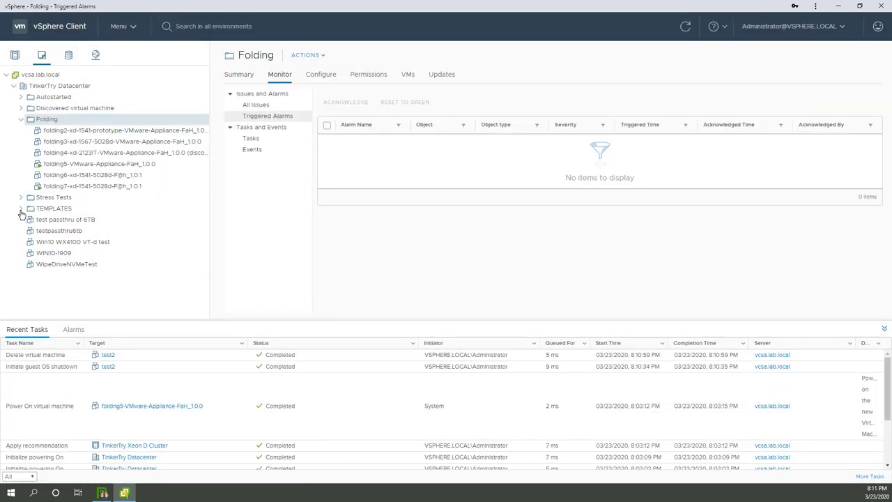
Select folding7, start a rename and cancel it, keeping the VM name unchanged.
left_click(92, 187)
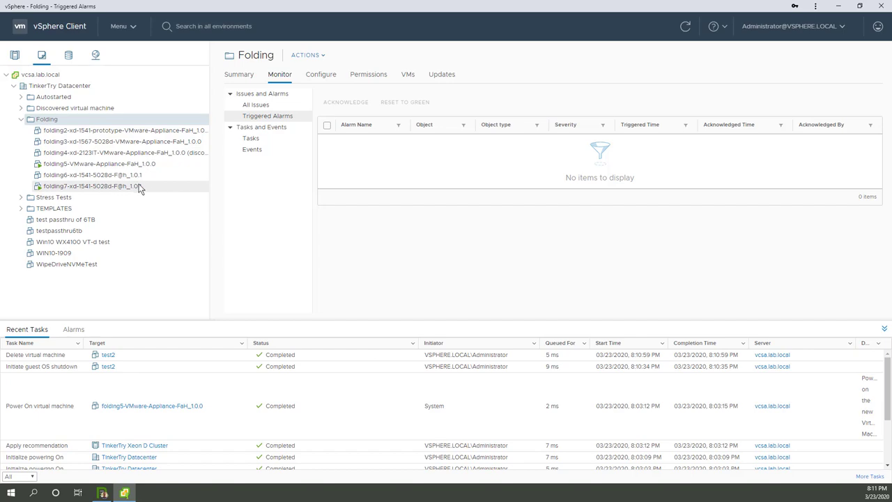
right_click(91, 187)
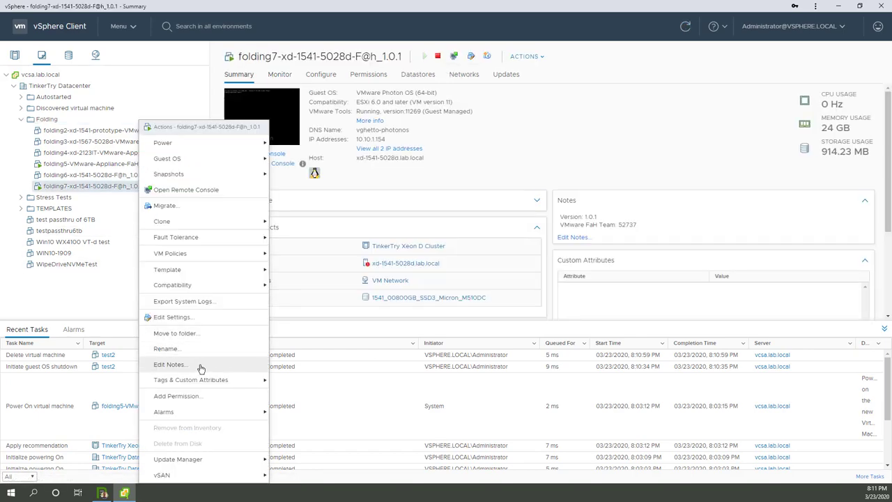
left_click(164, 348)
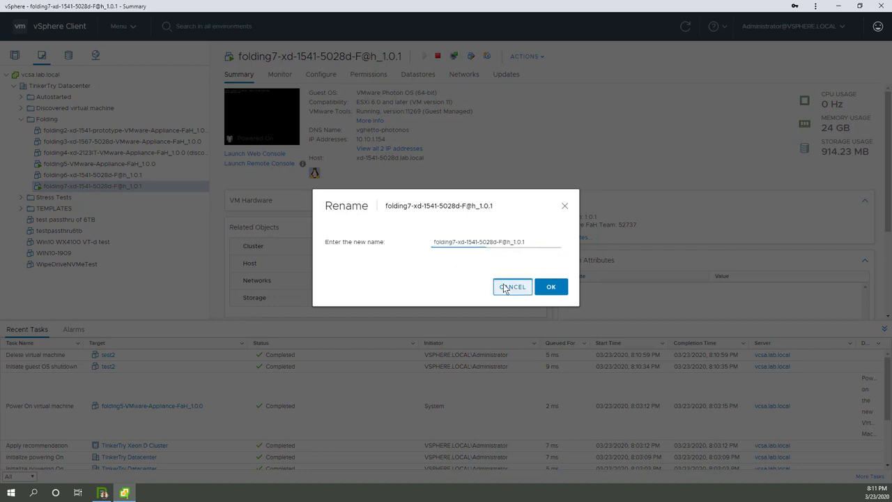
left_click(514, 287)
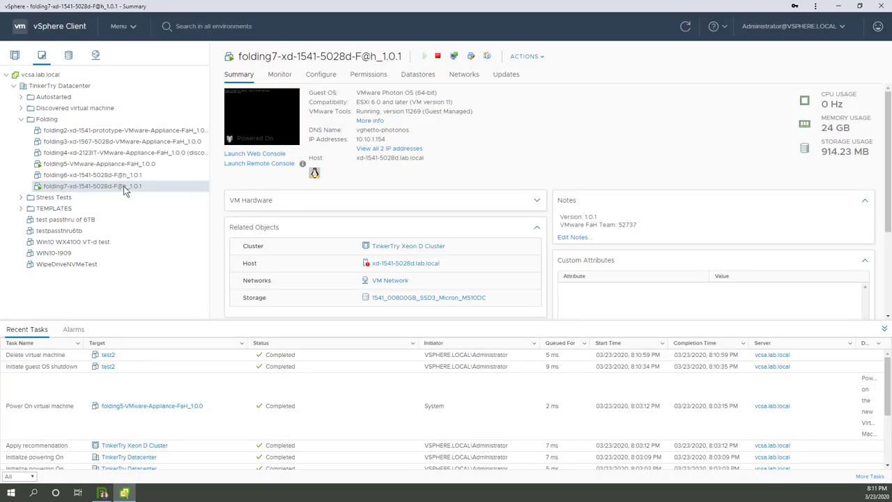
Shut down the guest OS of the folding7 appliance VM via Power > Shut Down Guest OS.
right_click(92, 187)
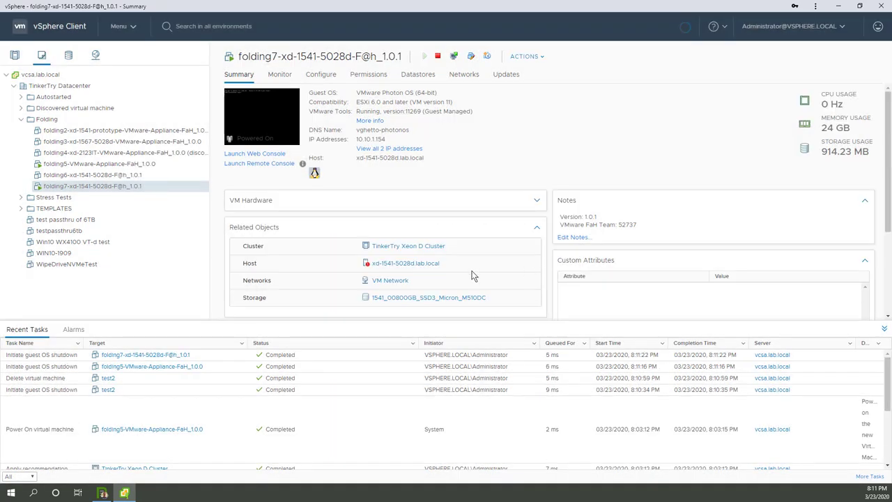
mouse_move(406, 262)
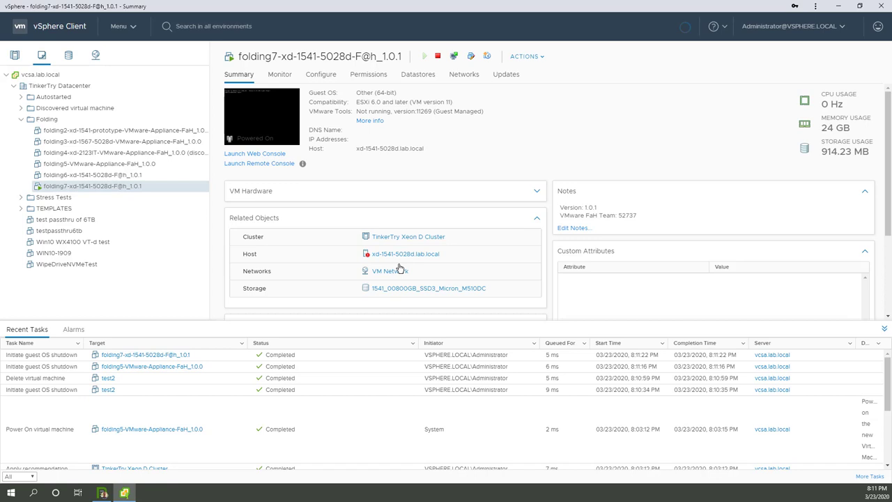
left_click(684, 25)
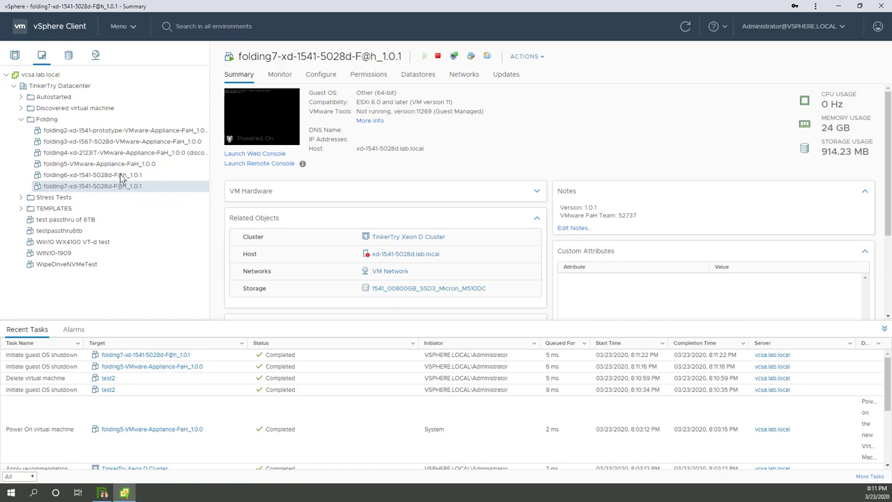
Deploy an OVF template into the Folding folder from local file VMware-Appliance-FaH_1.0.1.ova and continue.
right_click(47, 120)
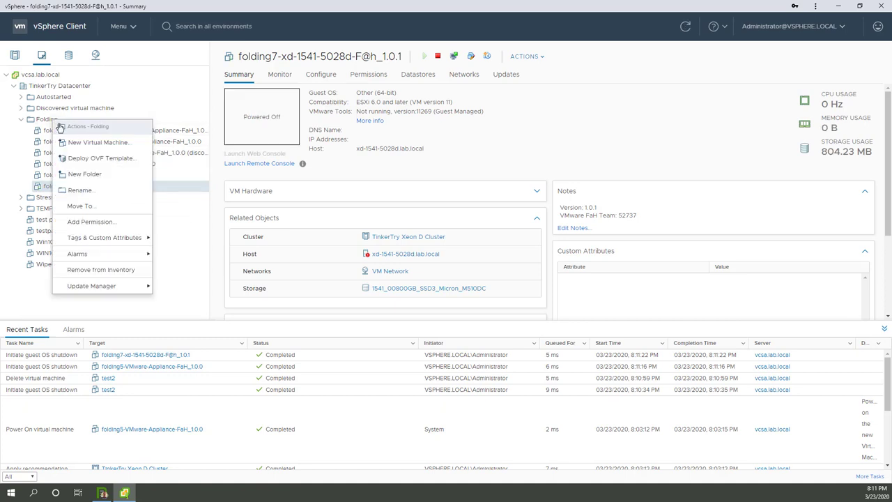
left_click(102, 159)
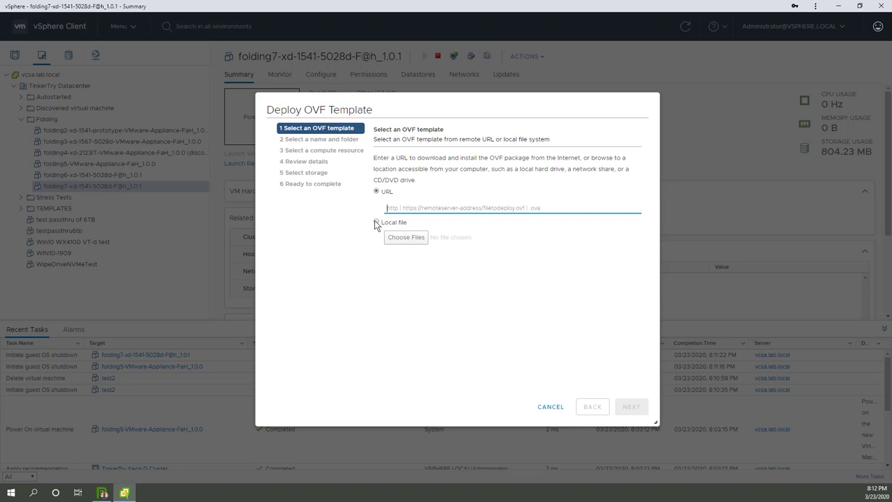
left_click(377, 222)
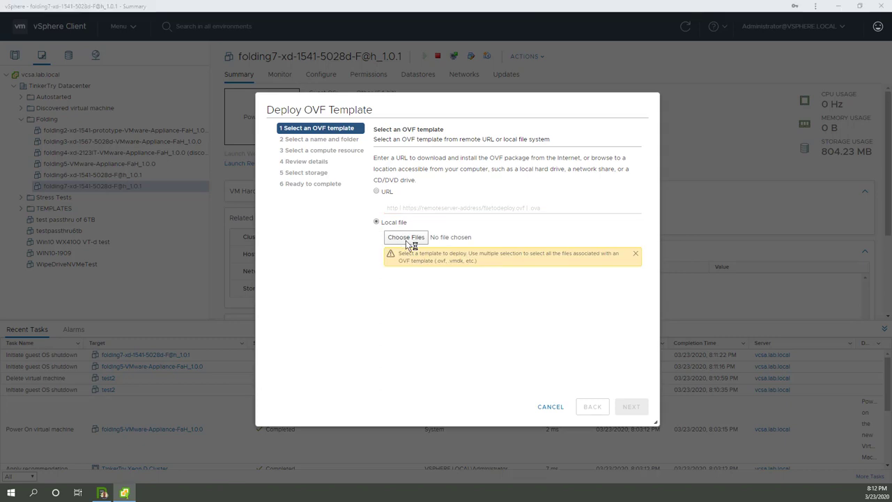
left_click(405, 237)
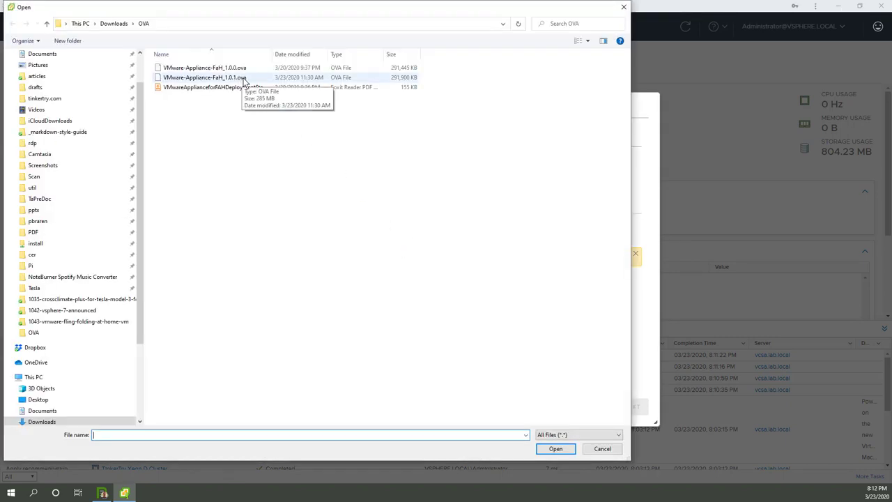
left_click(555, 448)
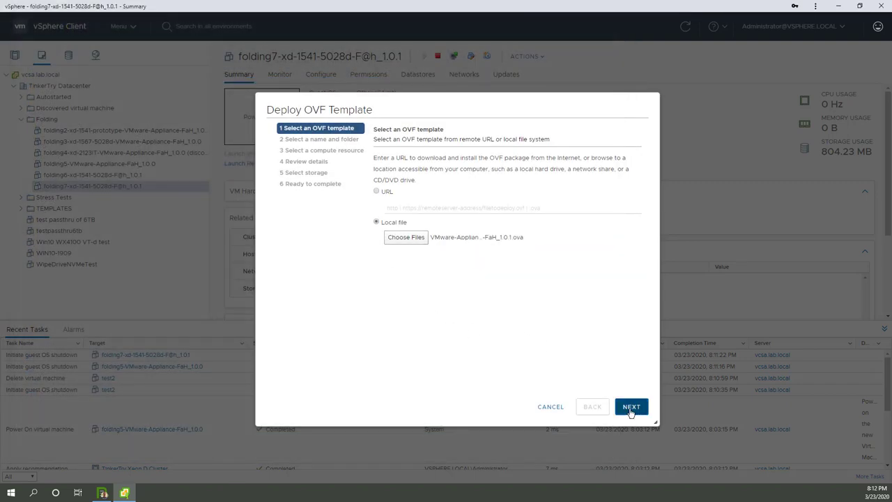
left_click(630, 407)
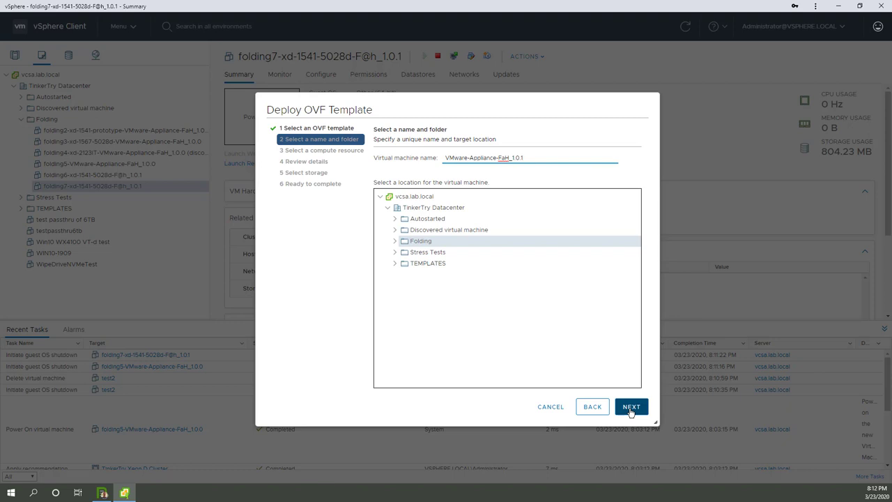
Set the VM name and accept the compute resource and template details.
triple_click(530, 158)
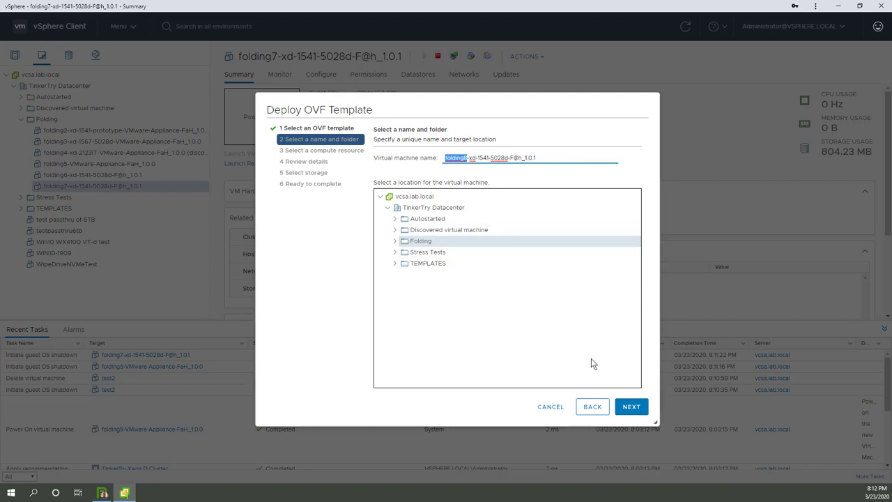
left_click(630, 407)
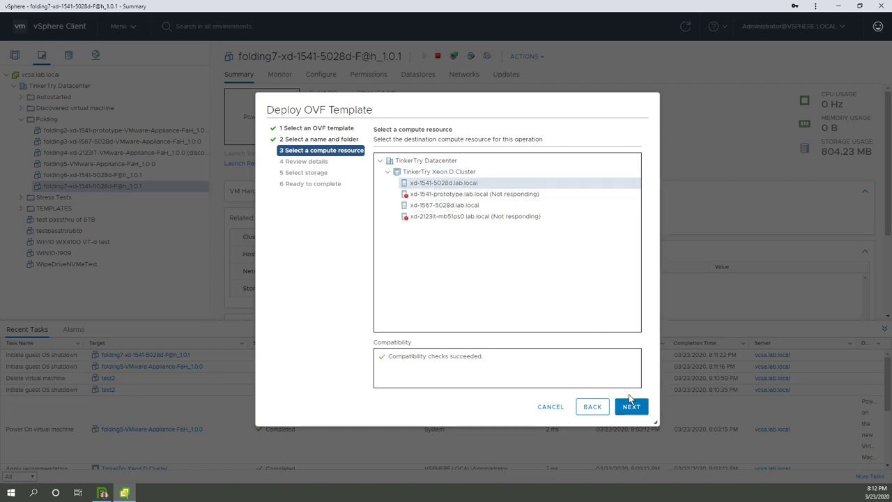
left_click(630, 407)
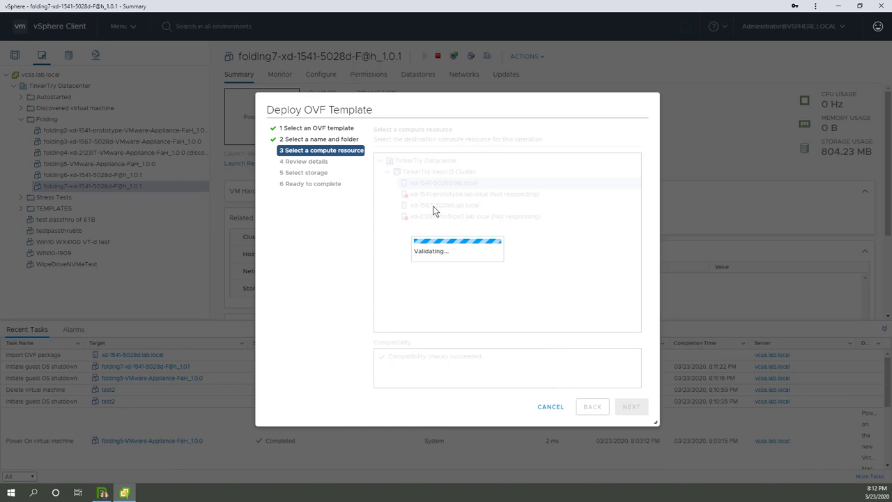
mouse_move(446, 219)
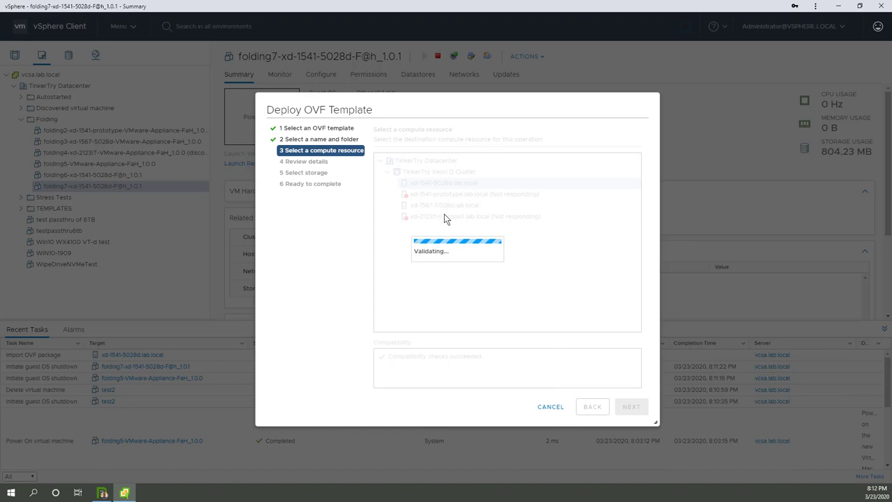
mouse_move(437, 190)
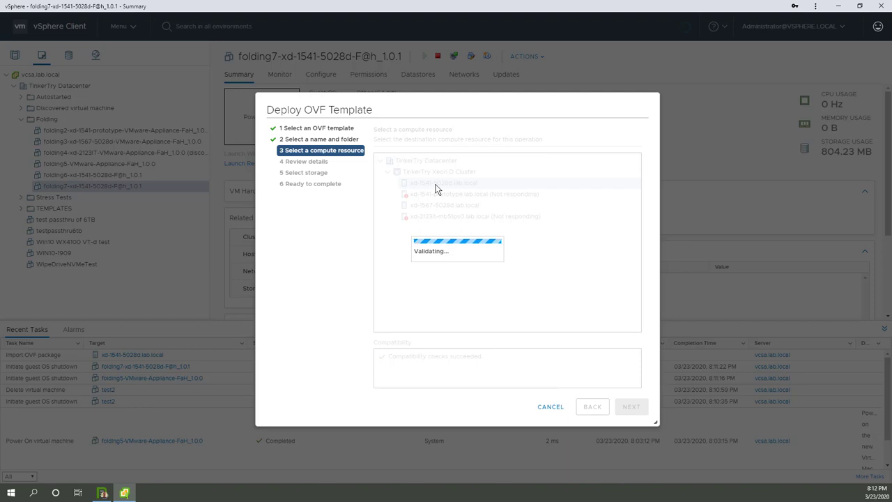
left_click(630, 407)
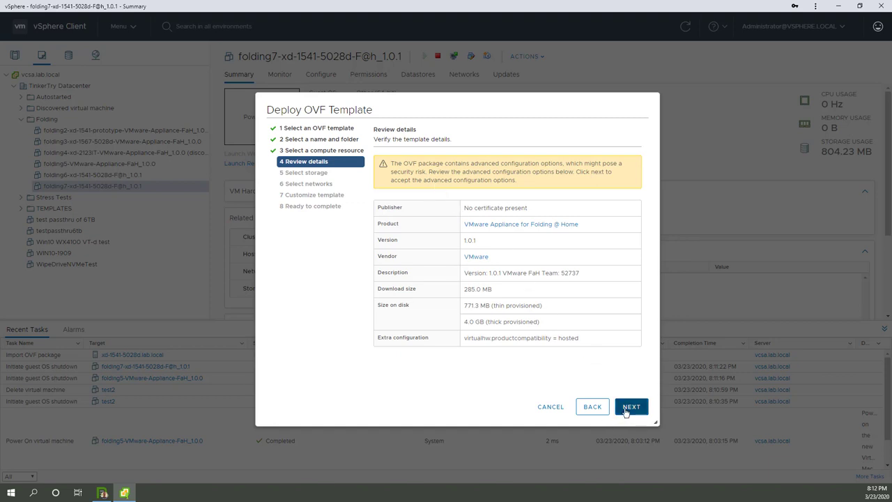
left_click(630, 407)
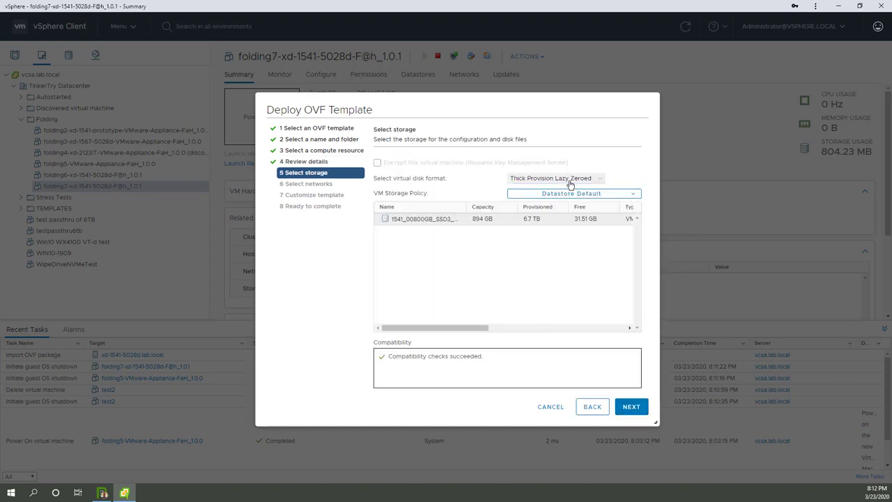
Choose Thin Provision for the virtual disk and continue to network selection.
left_click(554, 178)
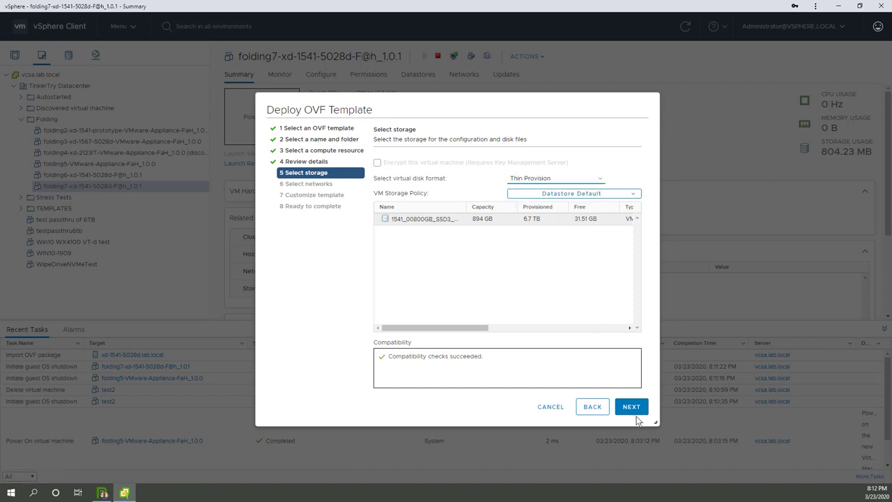
left_click(630, 407)
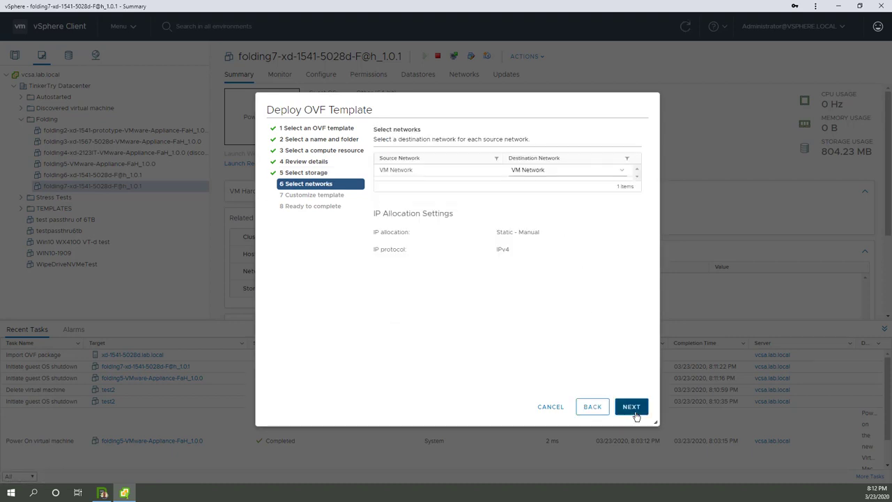
Keep the default network mapping and set the appliance hostname to 'folding'.
left_click(630, 407)
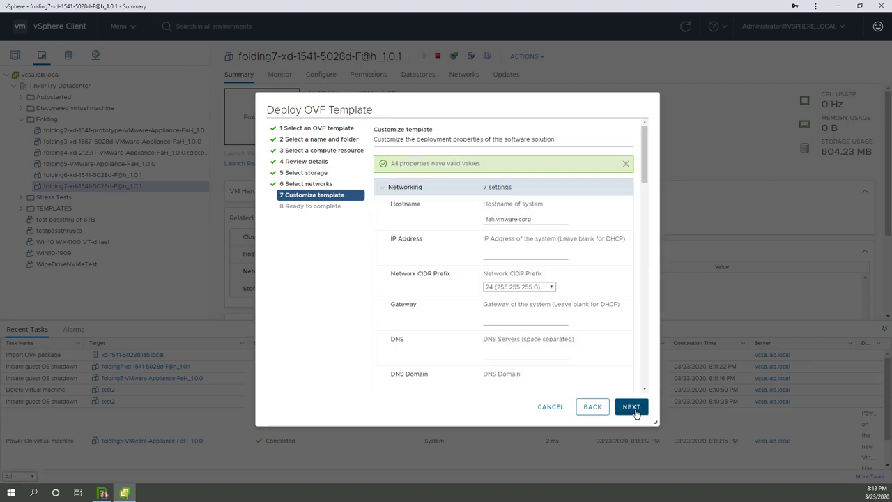
mouse_move(643, 421)
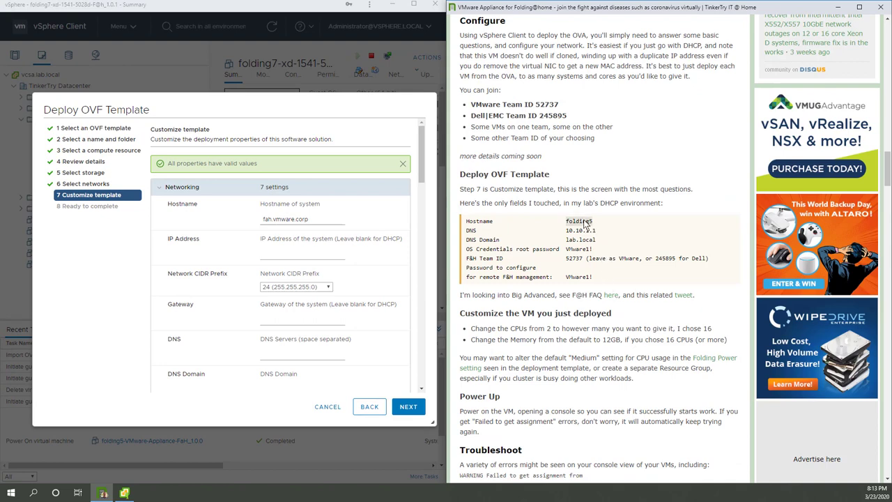
triple_click(286, 219)
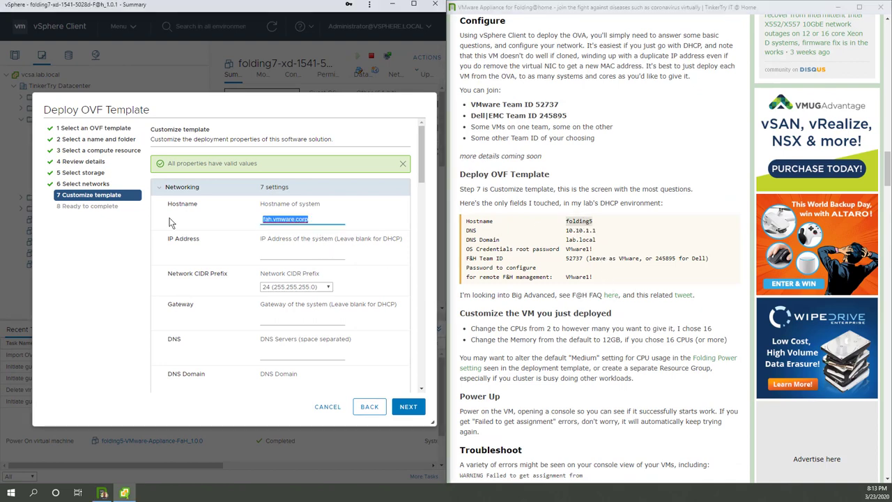
type("folding7")
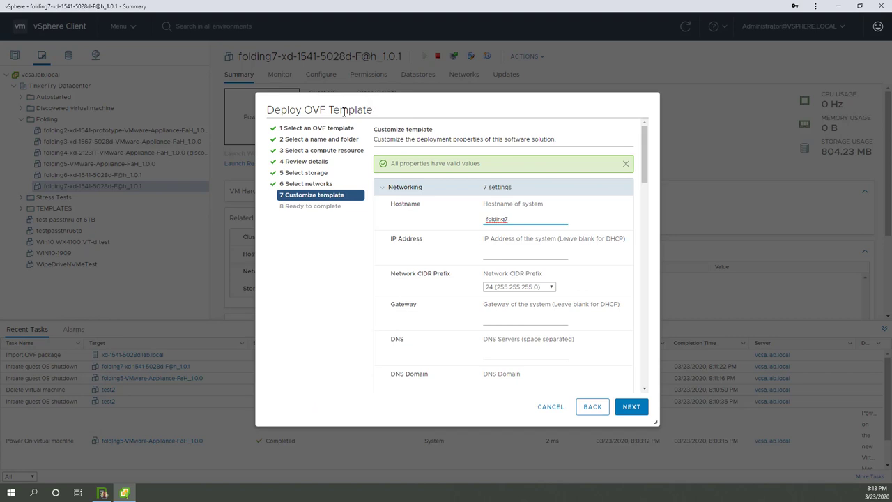
left_click(522, 219)
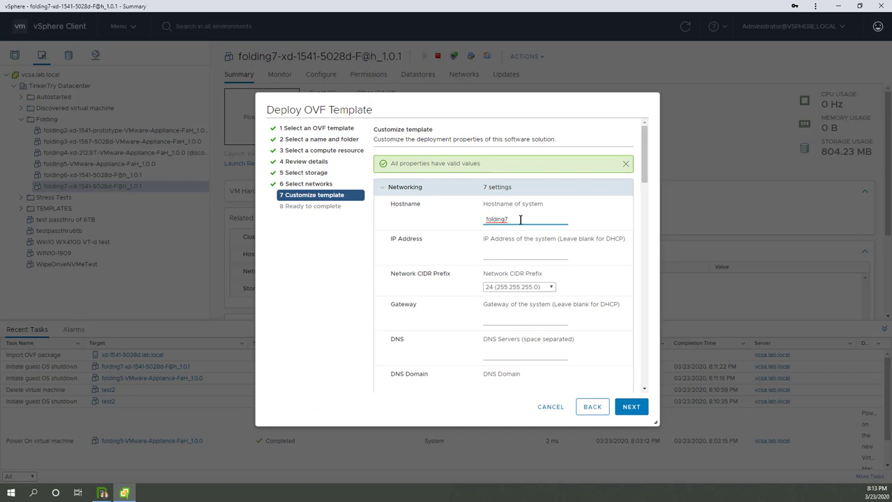
key("Backspace")
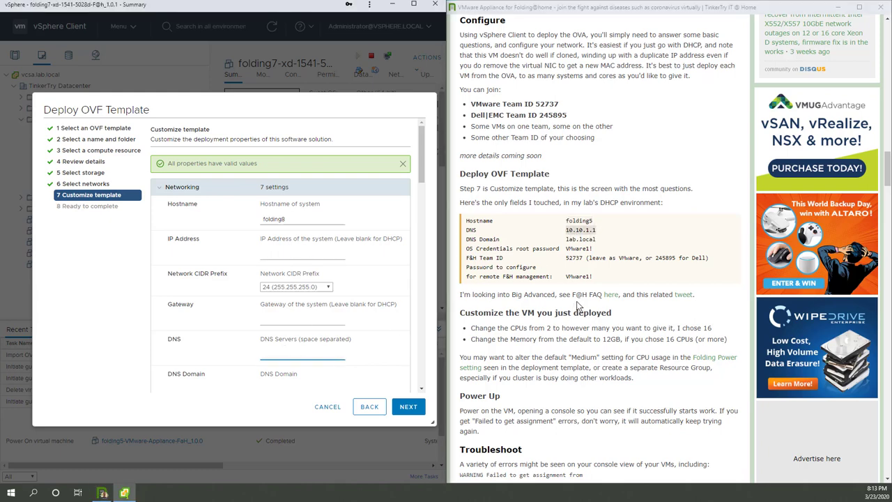
Enter the DNS server address 10.10.11 and lab.local domain, scrolling down the form.
type("10.10.11")
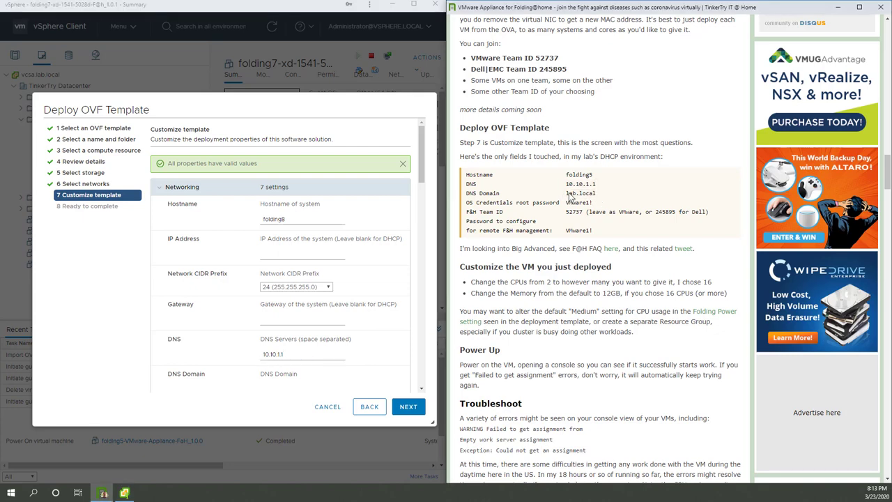
scroll("down", 3)
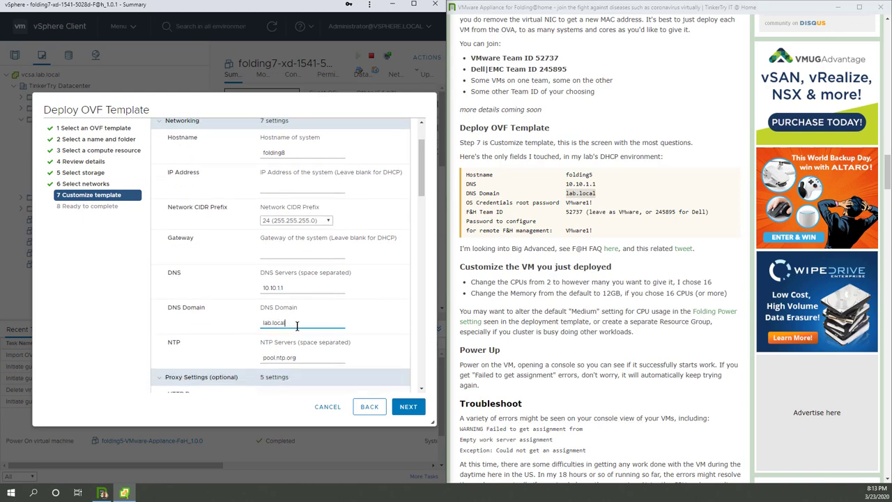
scroll("down", 3)
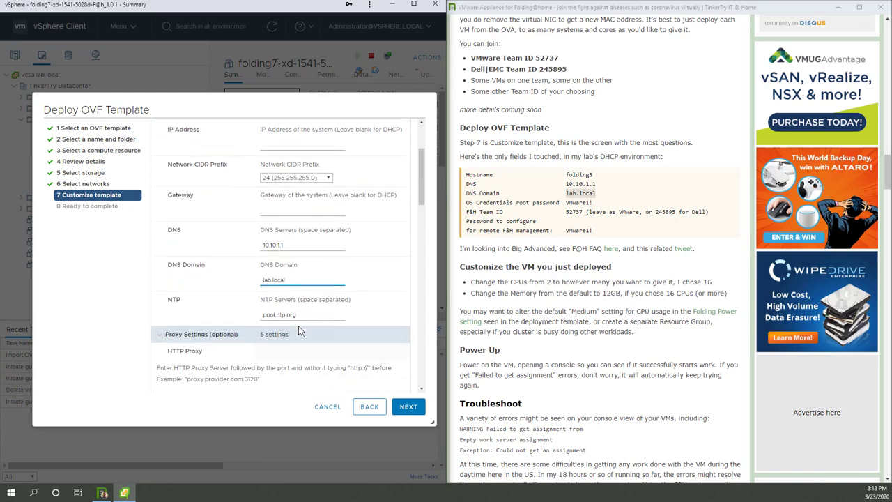
scroll("down", 3)
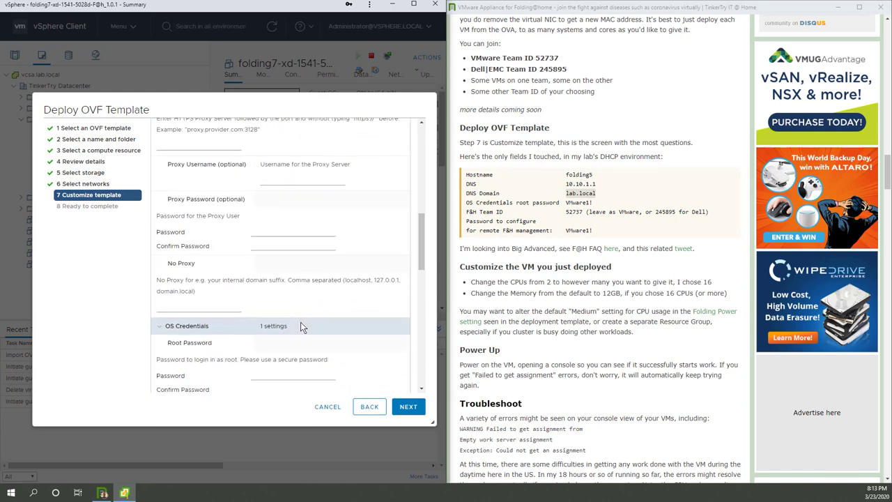
Enter and confirm the root password under OS Credentials, then scroll to the Folding@home settings.
scroll("down", 3)
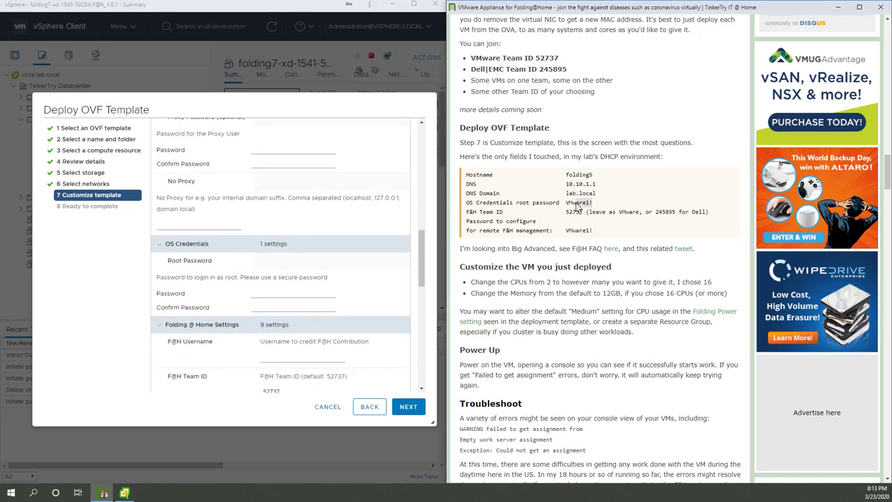
left_click(292, 292)
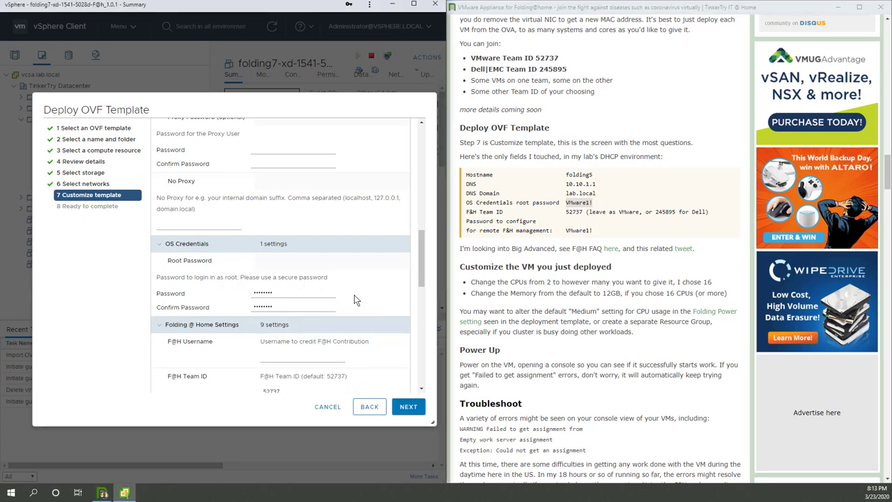
scroll("down", 3)
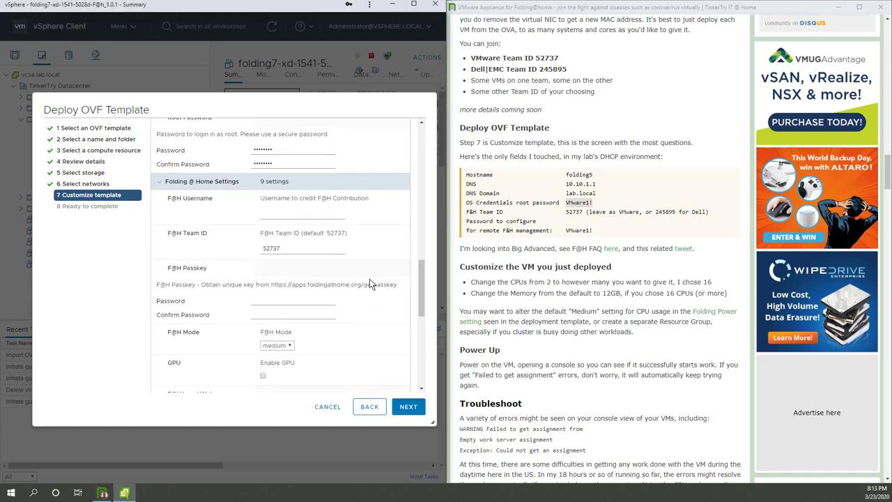
scroll("down", 3)
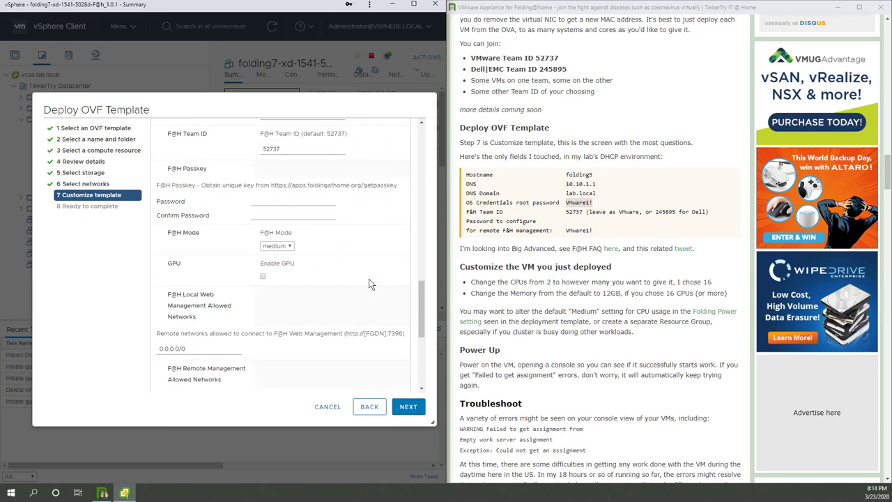
scroll("down", 3)
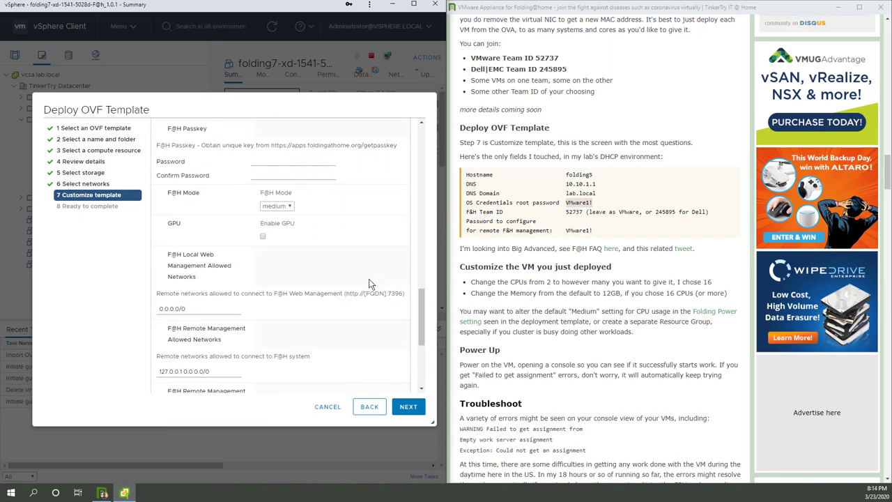
scroll("down", 3)
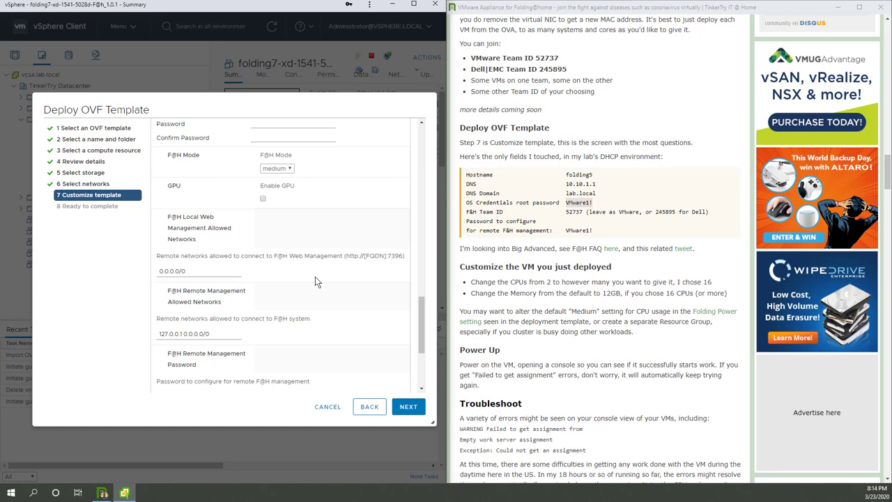
mouse_move(277, 193)
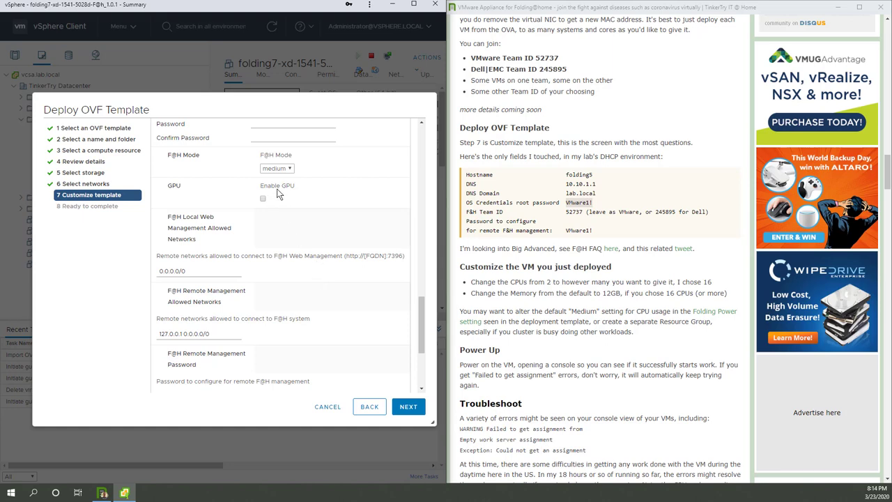
mouse_move(267, 223)
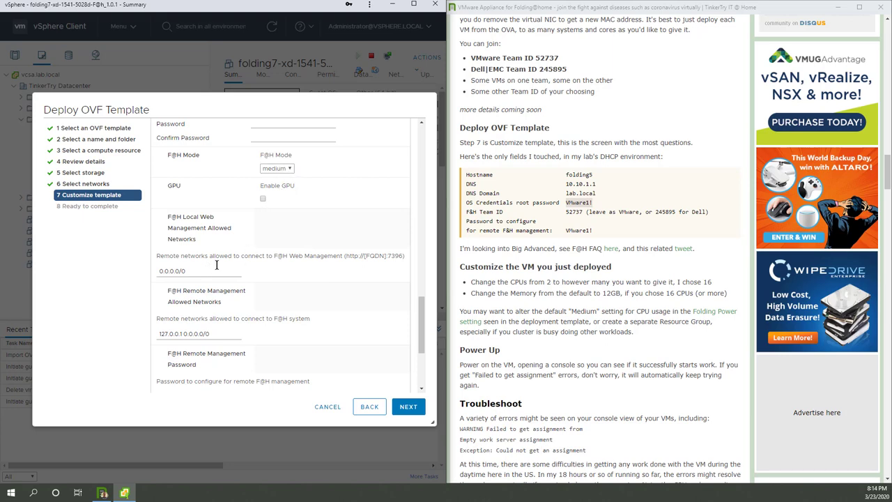
mouse_move(390, 262)
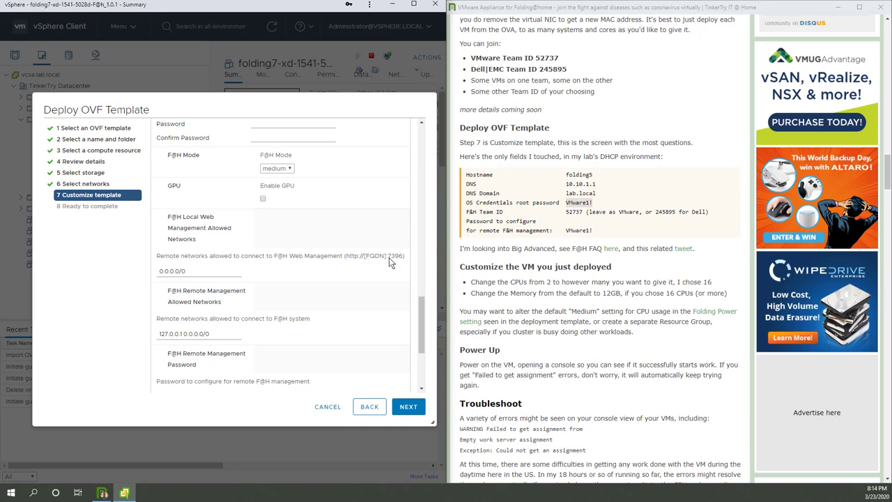
mouse_move(213, 291)
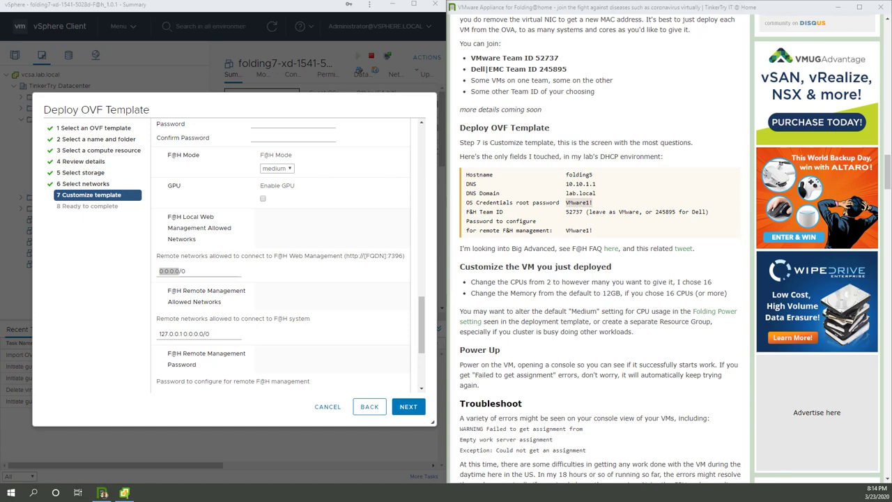
mouse_move(142, 317)
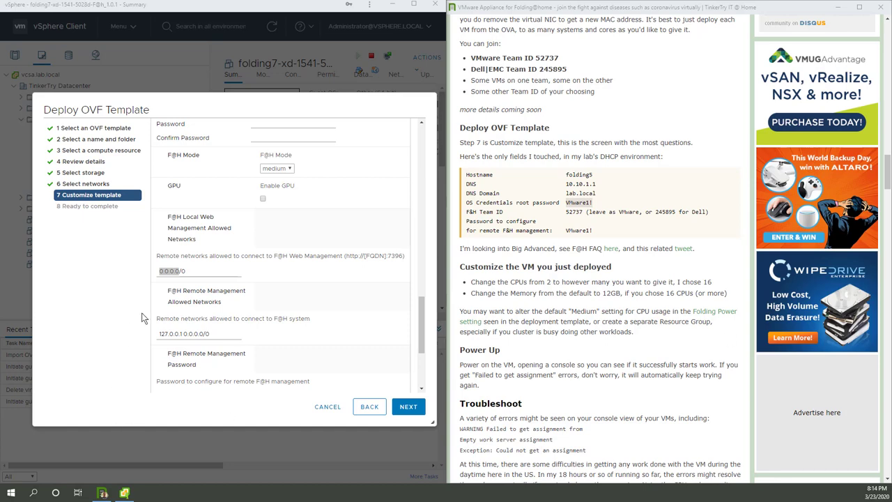
mouse_move(167, 291)
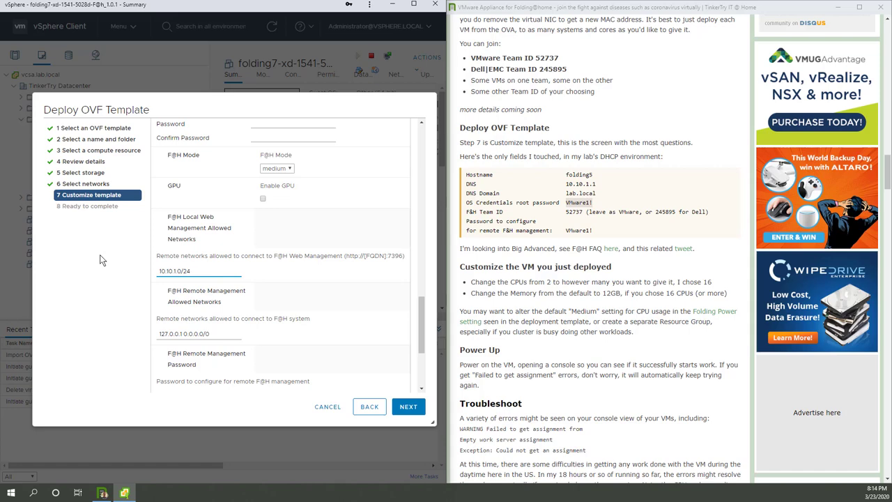
Replace the allowed networks 0.0.0.0/0 with 10.10.1.0/24 for F@H local web management.
left_click(194, 271)
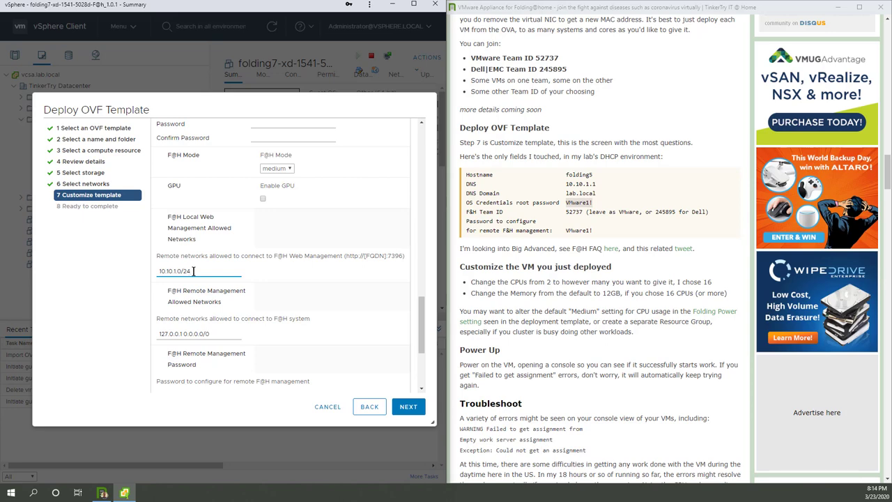
mouse_move(197, 292)
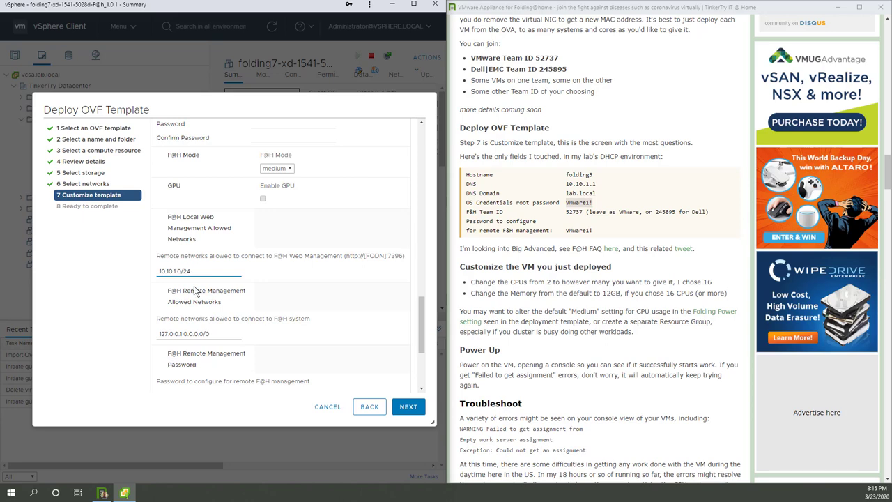
left_click(201, 271)
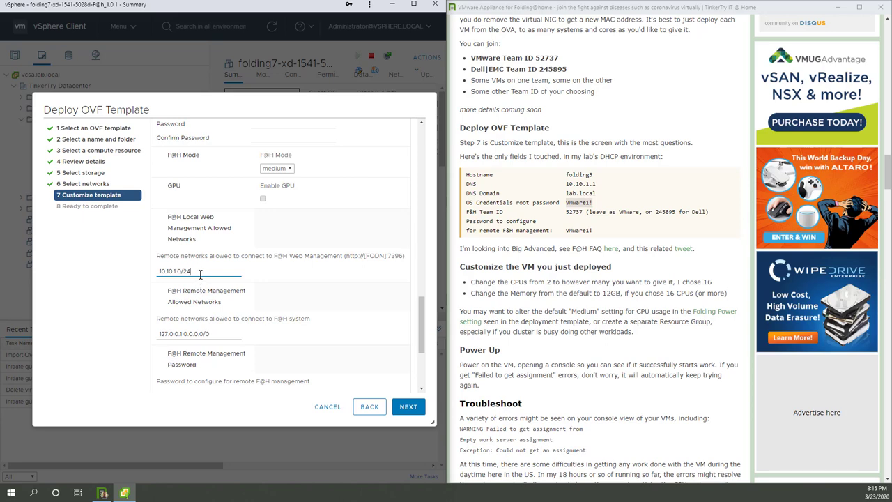
Enter and confirm the F@H remote management password in the customization settings.
scroll("down", 3)
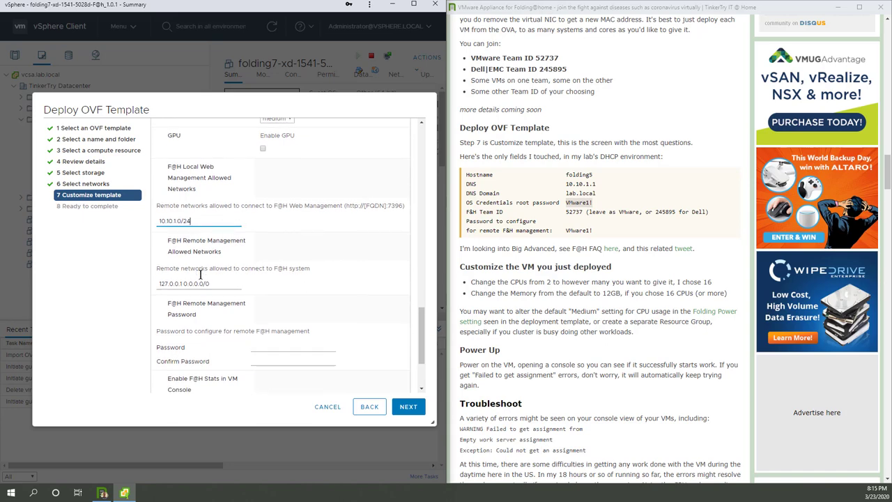
mouse_move(354, 209)
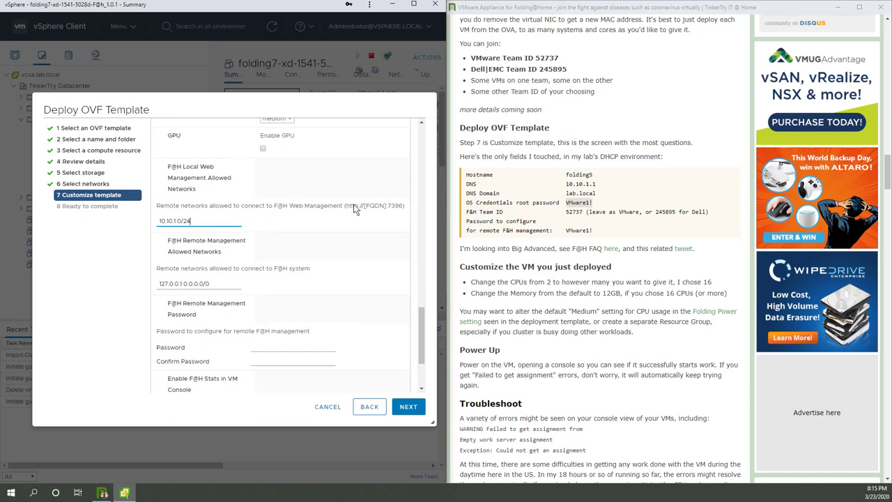
scroll("down", 3)
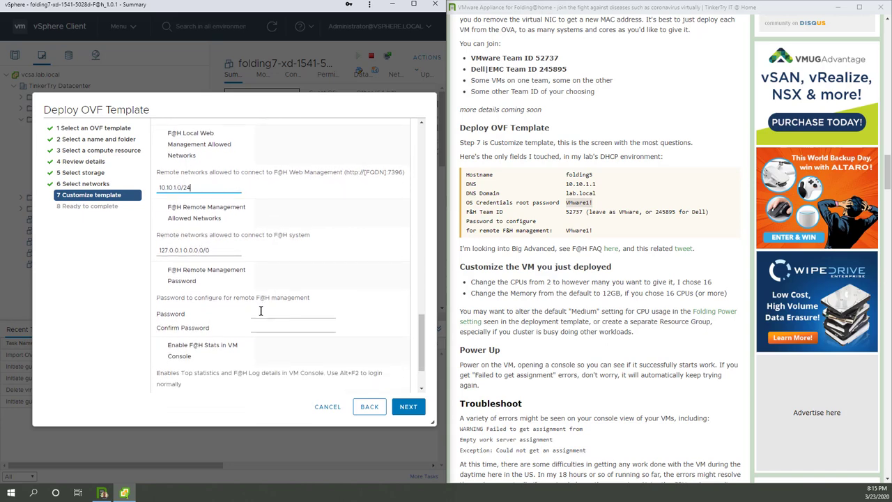
left_click(293, 313)
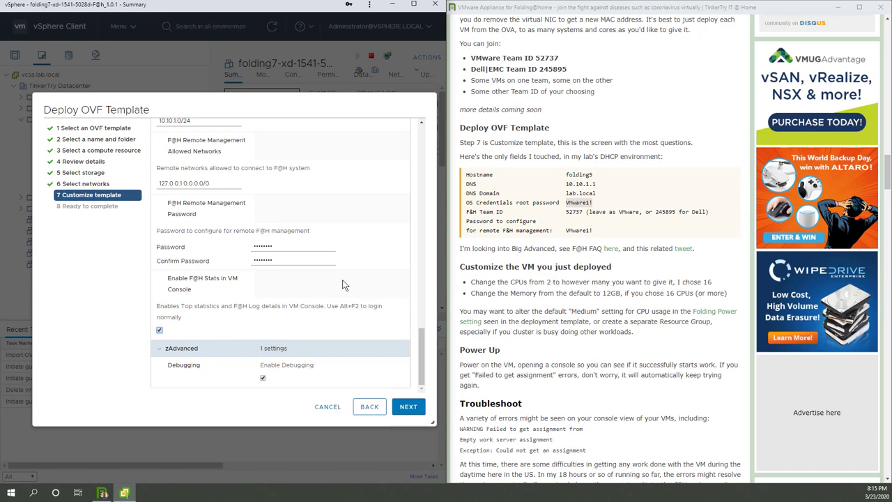
mouse_move(429, 347)
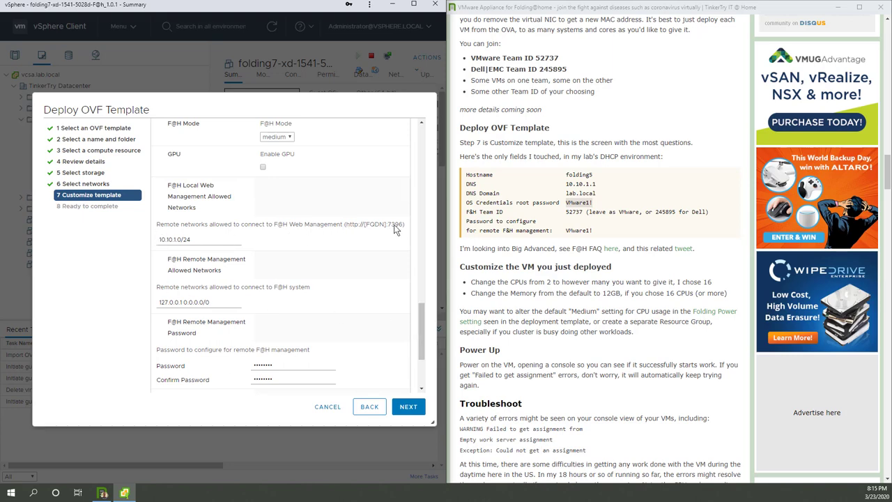
scroll("down", 3)
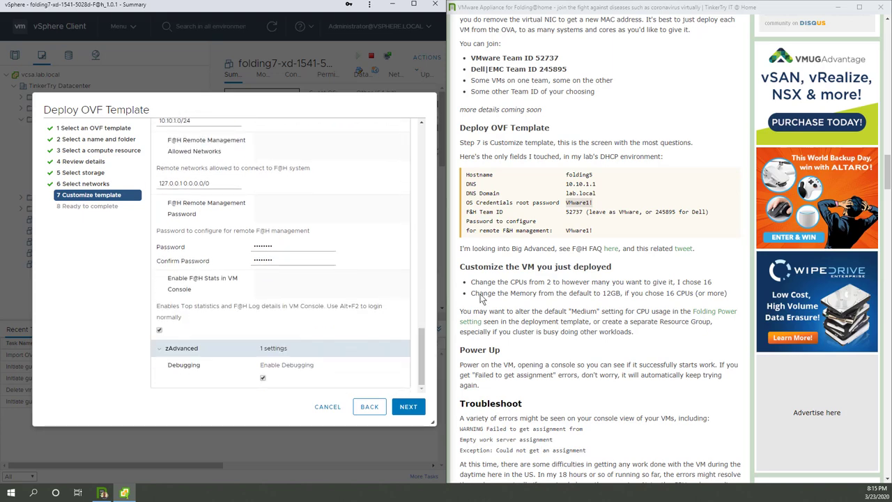
mouse_move(580, 206)
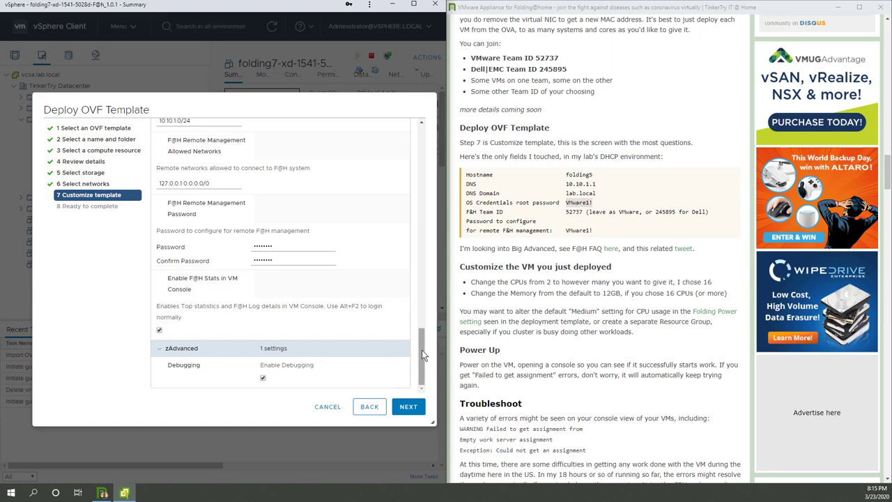
mouse_move(431, 365)
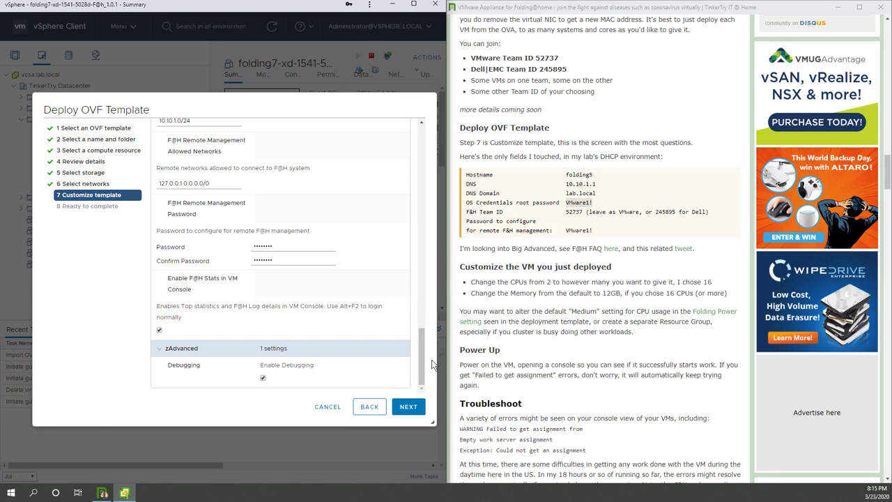
mouse_move(427, 360)
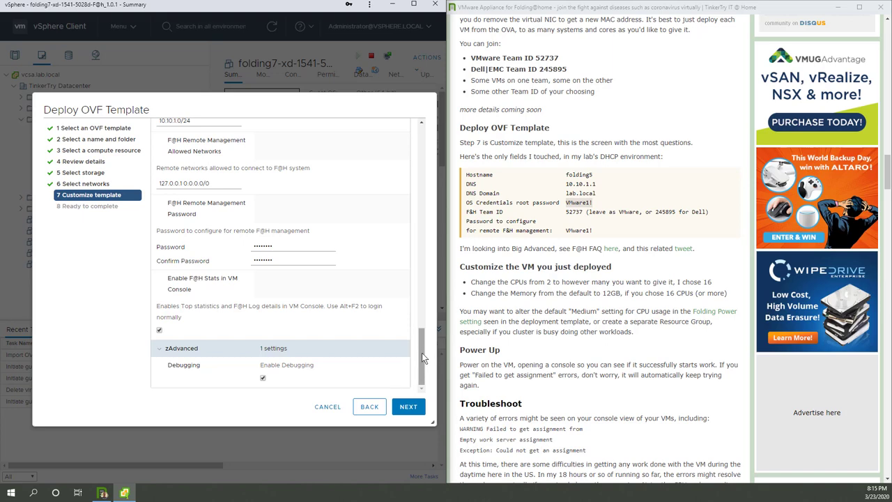
Reach Ready to complete, decline Chrome's save-password prompt, and finish to start deployment.
left_click(408, 407)
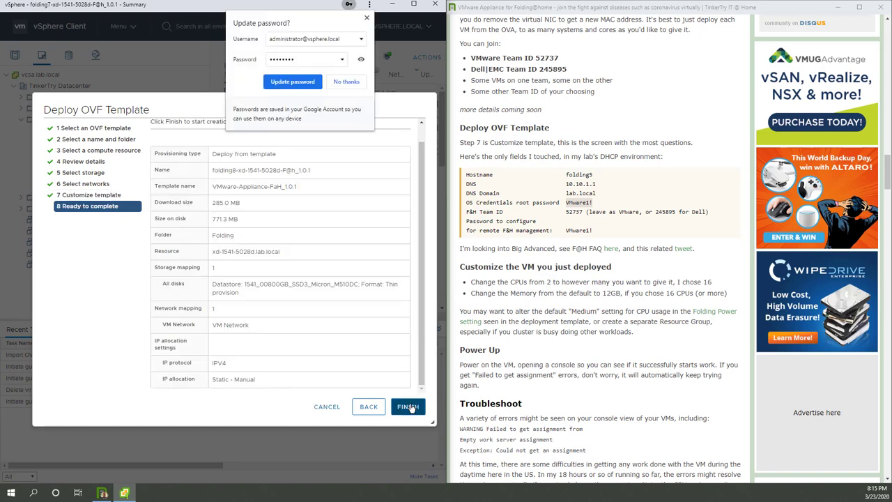
left_click(345, 80)
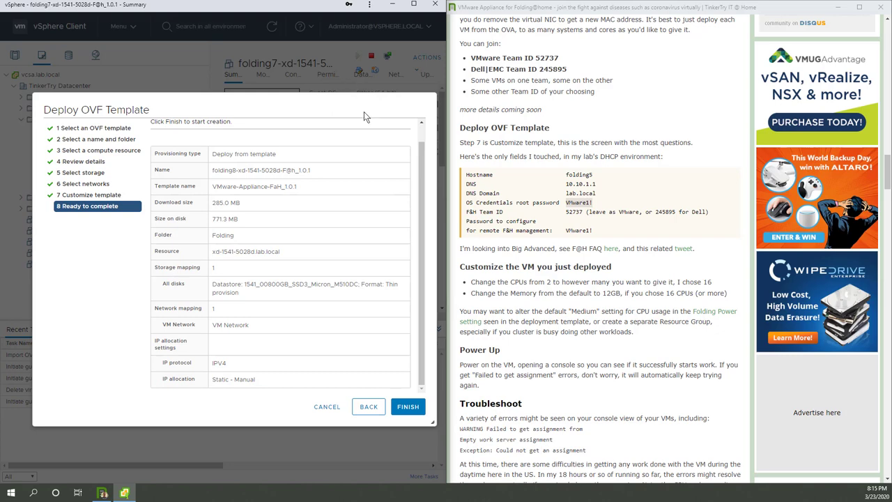
mouse_move(388, 181)
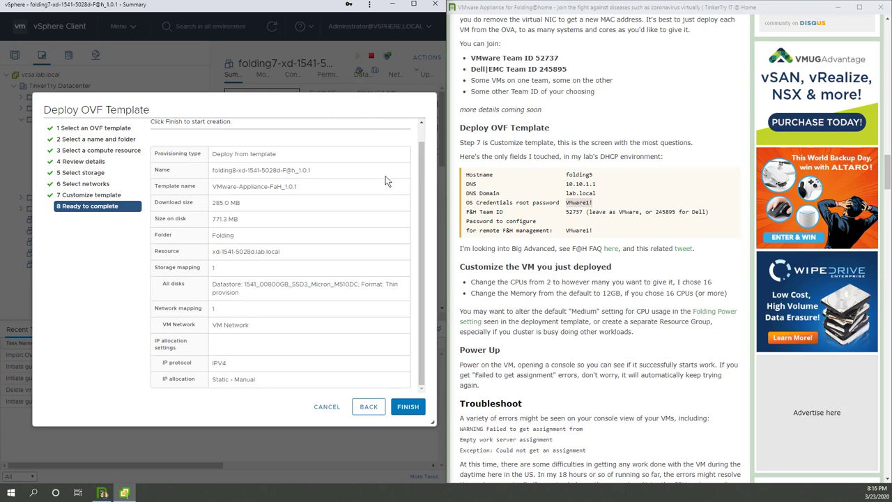
left_click(407, 407)
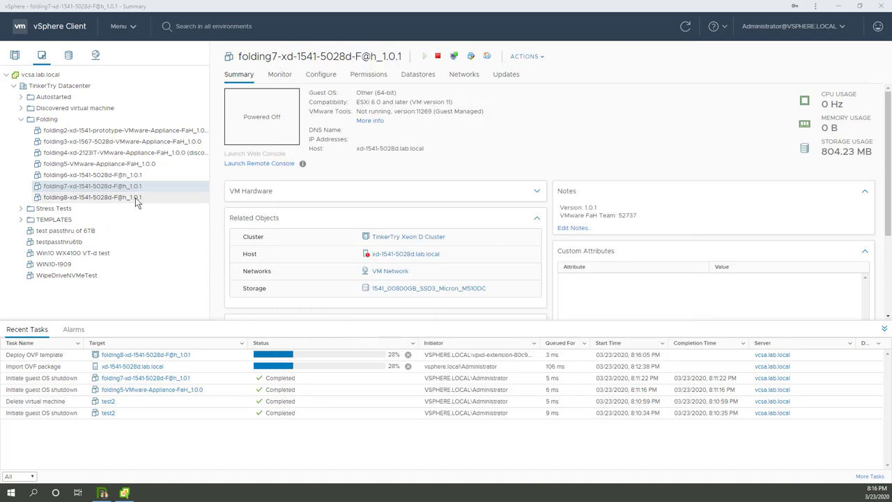
mouse_move(151, 201)
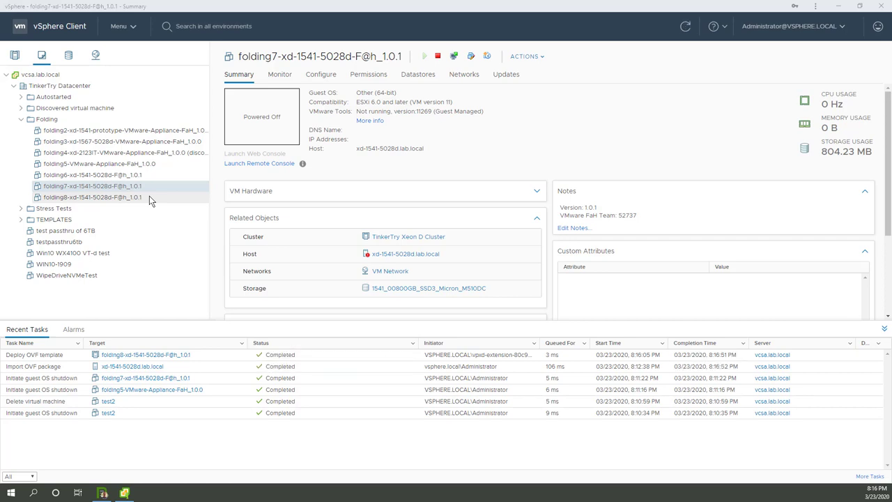
Select the newly deployed folding8 VM in the inventory to show its summary.
left_click(92, 198)
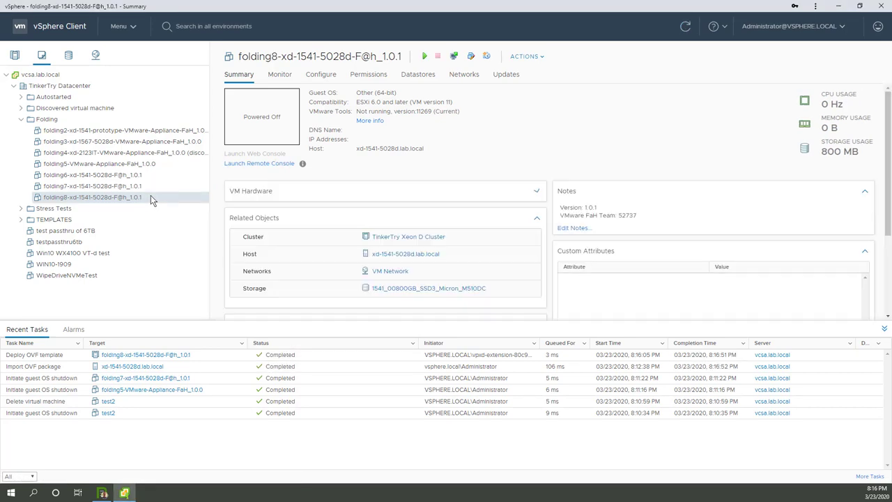
In Edit Settings for folding8, set the CPU count to 16.
right_click(92, 198)
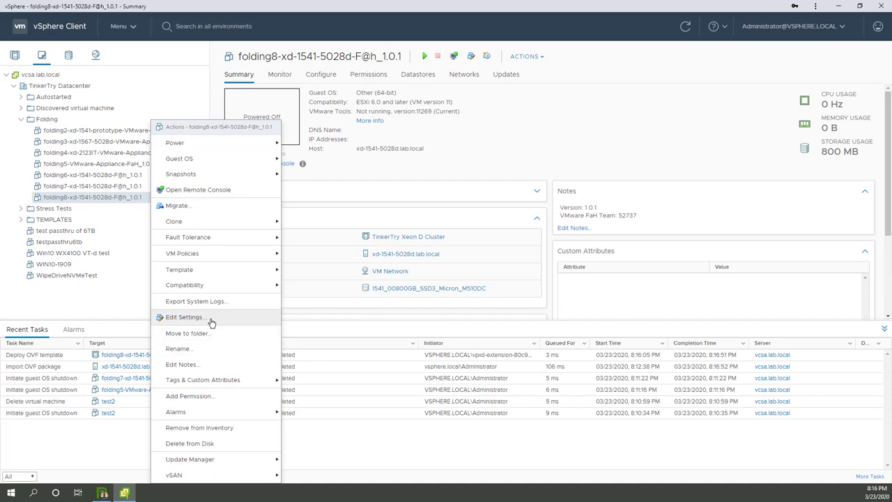
left_click(184, 317)
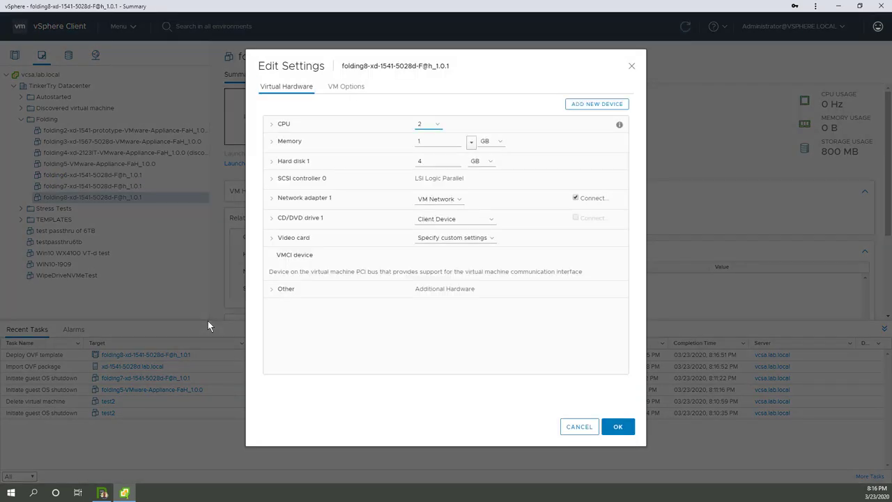
left_click(437, 124)
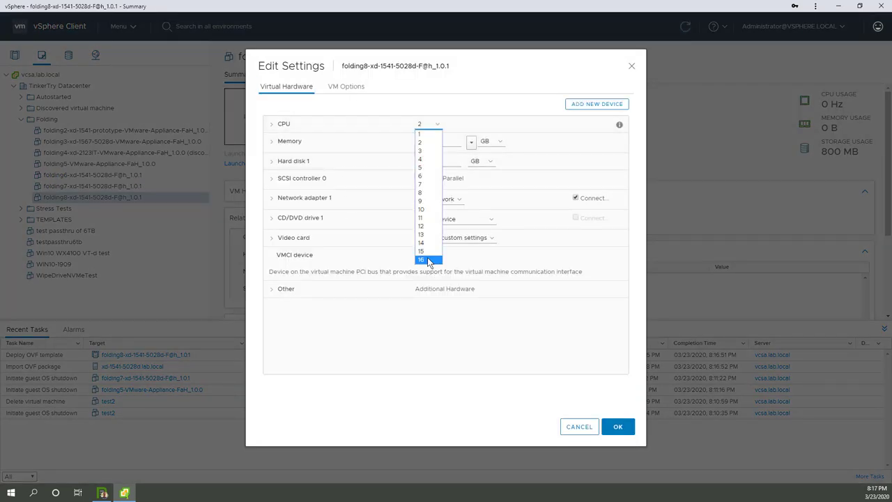
left_click(421, 259)
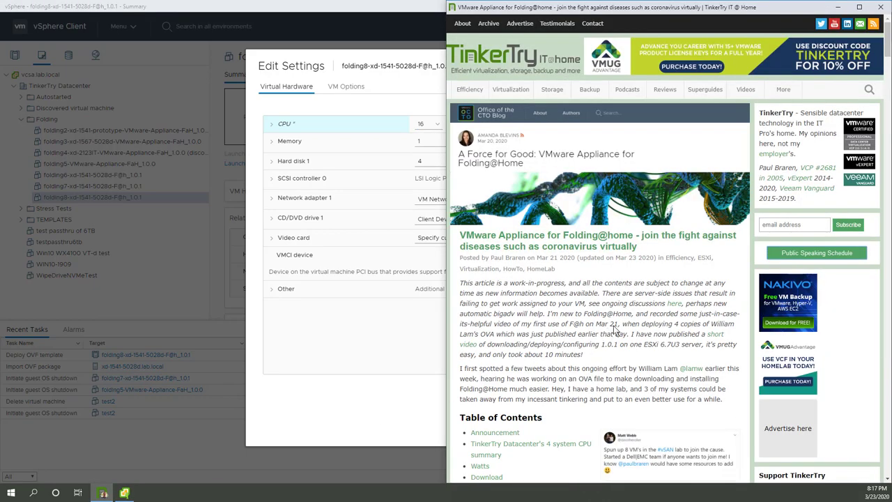
mouse_move(643, 331)
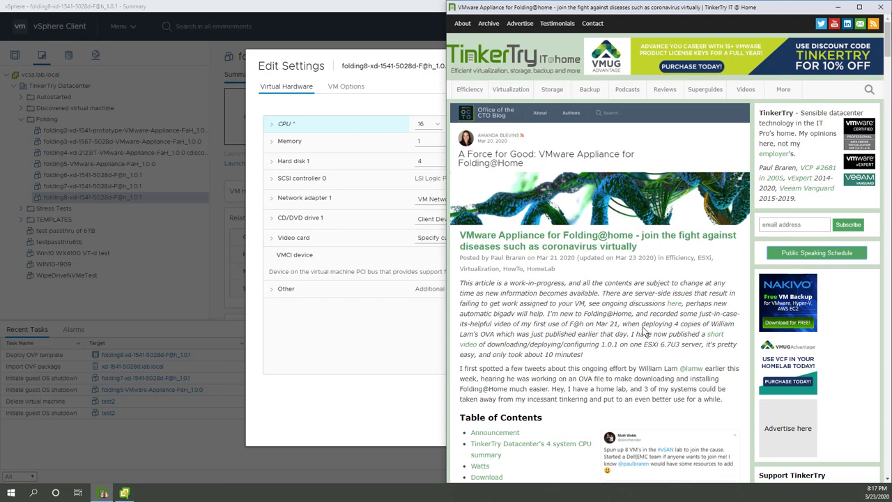
mouse_move(635, 262)
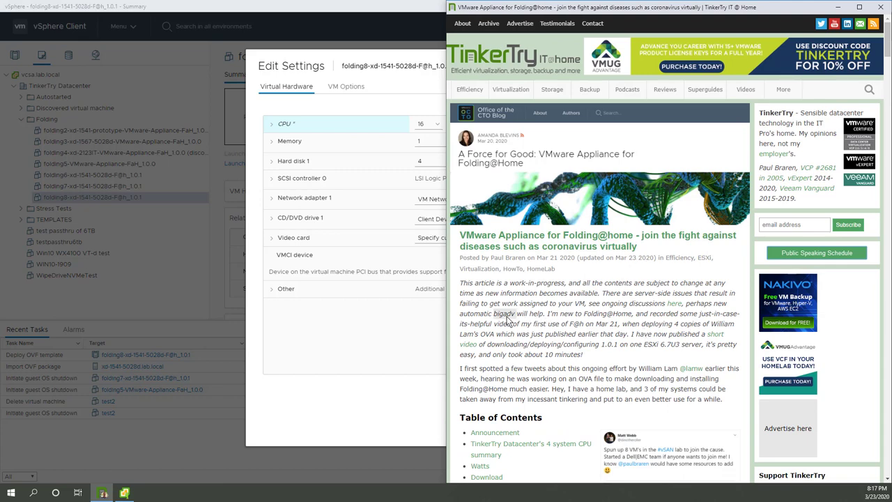
mouse_move(352, 357)
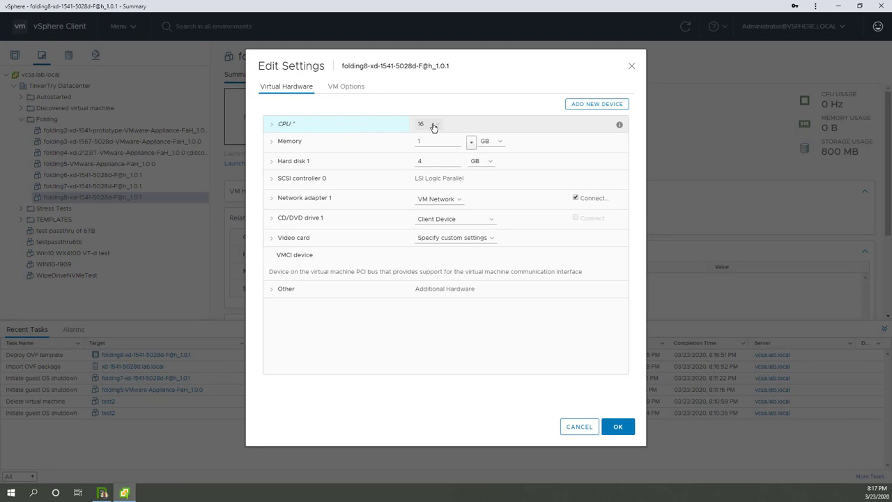
mouse_move(434, 129)
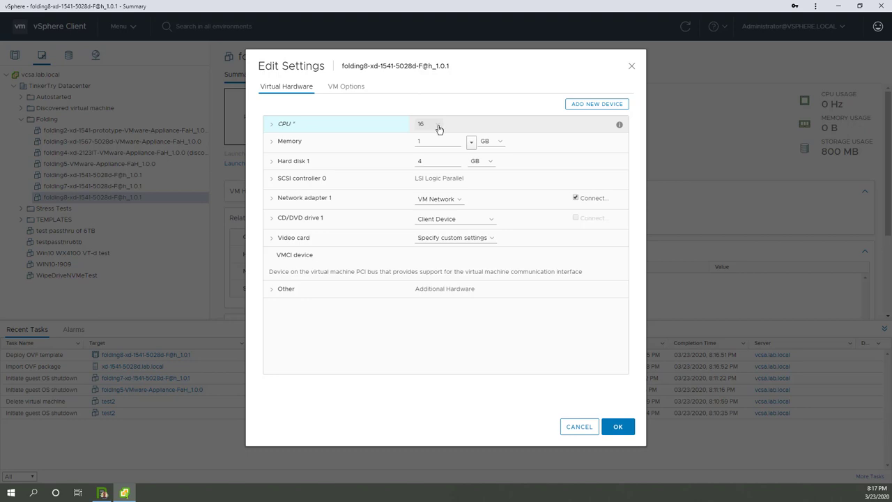
Set the VM's memory to 24 GB.
left_click(439, 140)
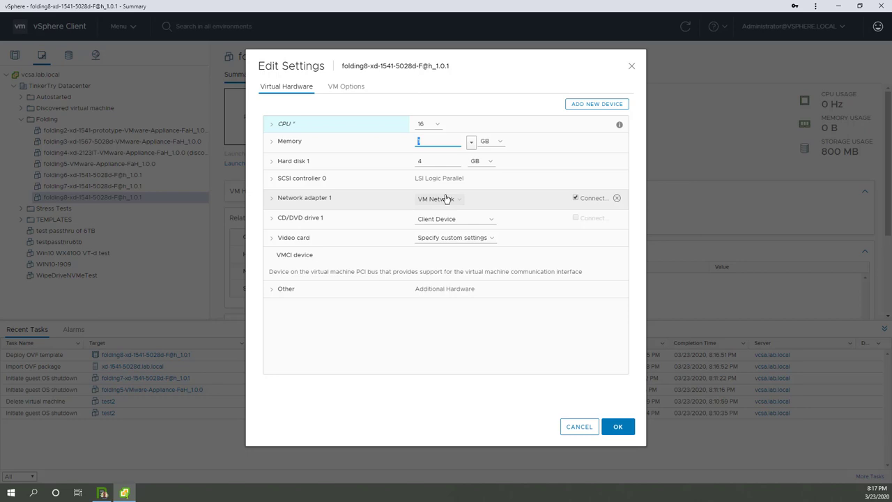
type("24")
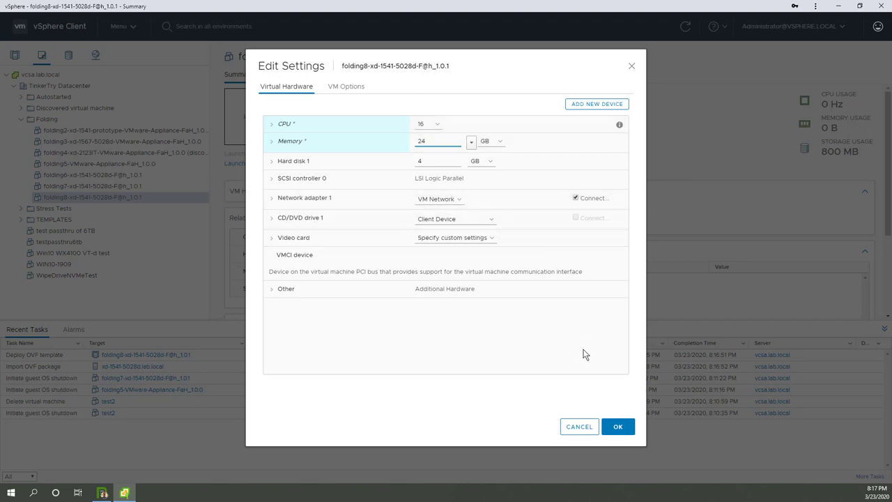
mouse_move(618, 427)
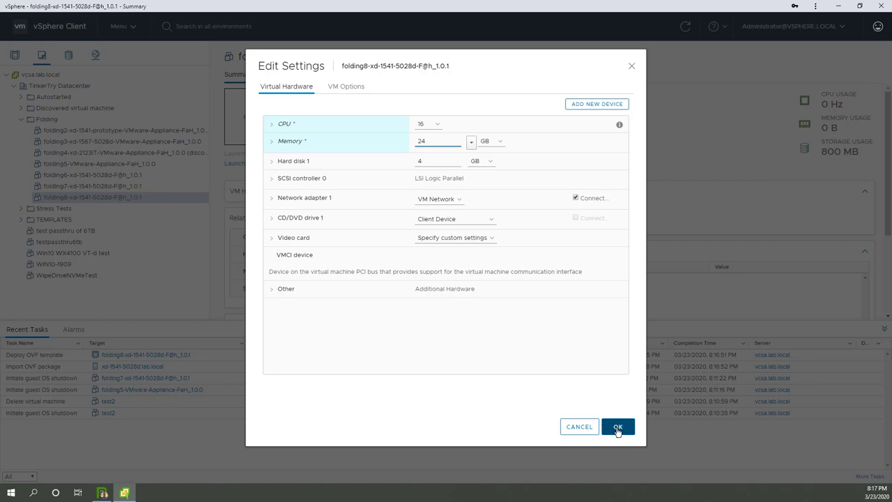
Save the hardware settings and power on folding8 from the Remote Console.
left_click(617, 427)
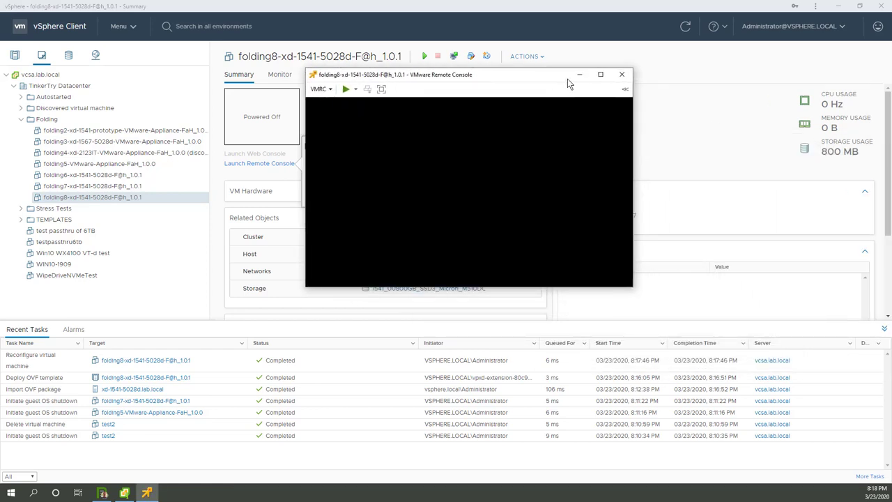
left_click(346, 89)
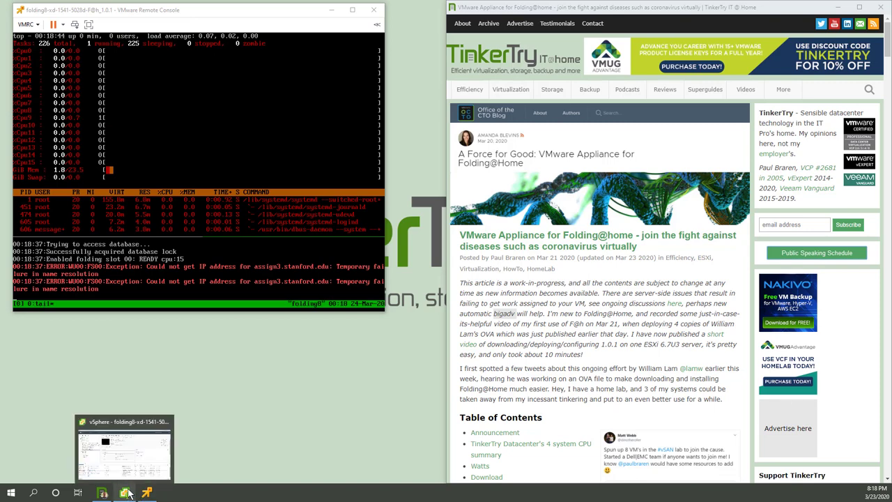
mouse_move(435, 378)
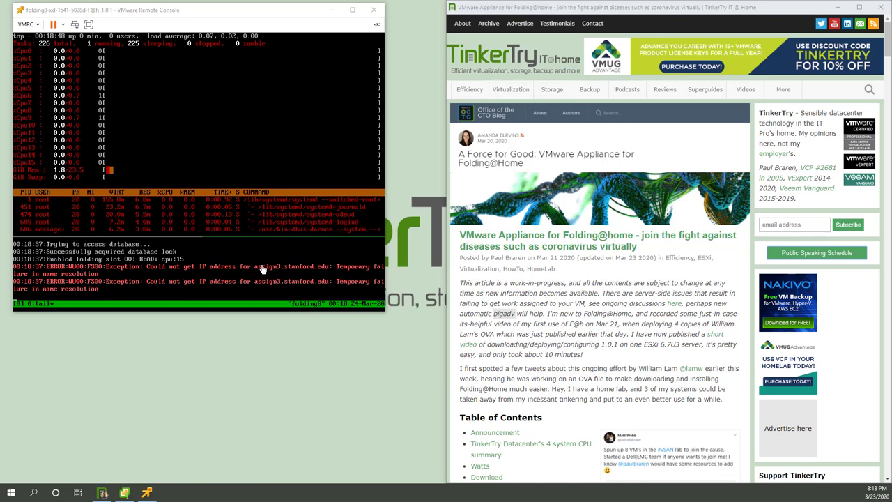
mouse_move(217, 277)
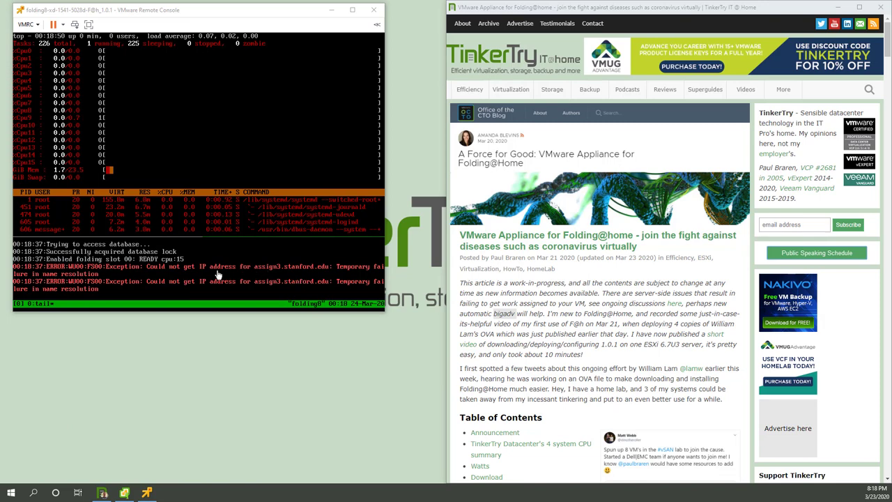
mouse_move(235, 292)
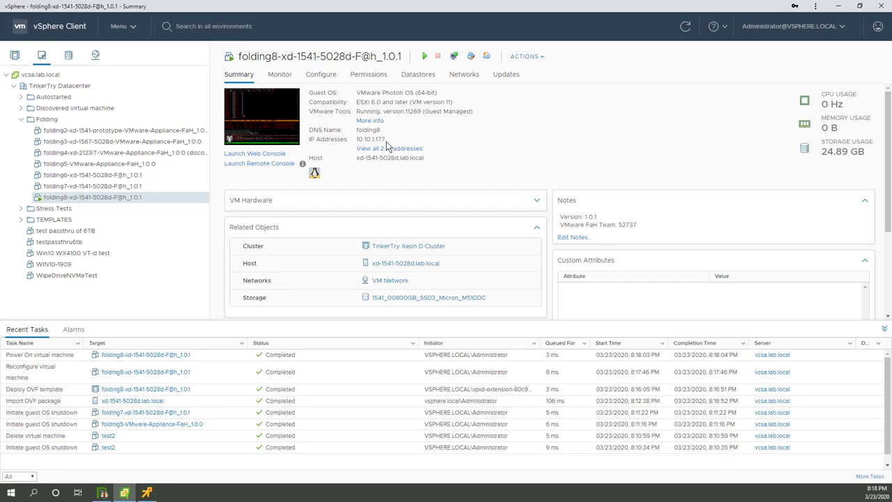
In a new Chrome window, browse to the appliance at 10.10.1.177.
double_click(371, 139)
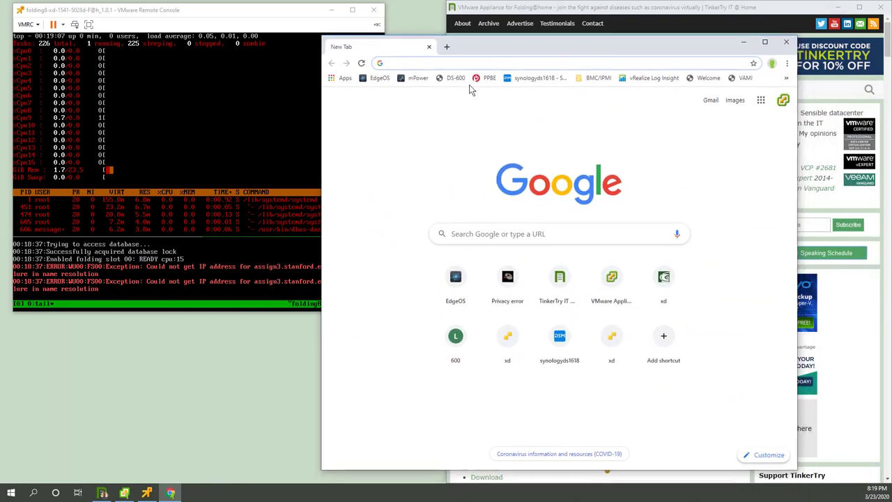
type("10.10.1.177:7396")
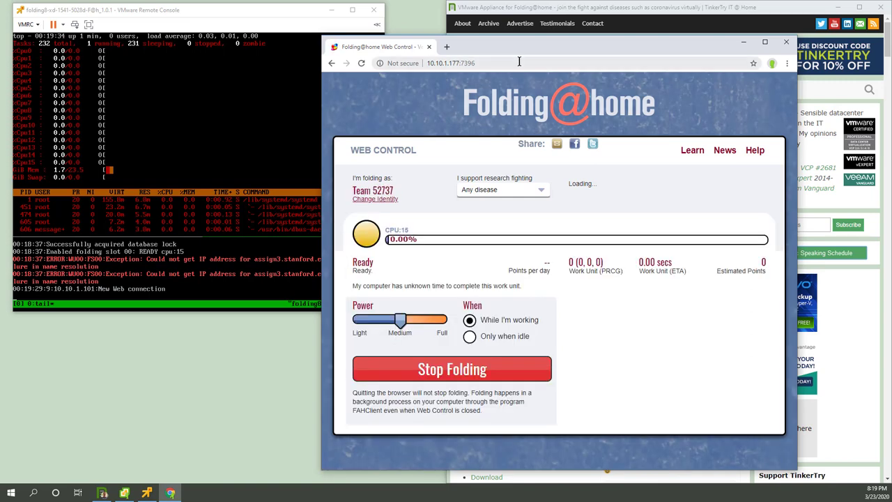
mouse_move(633, 60)
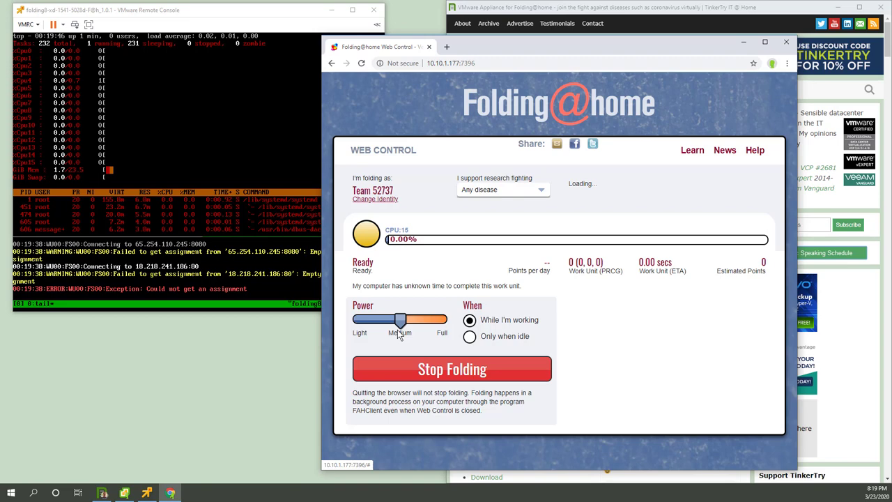
mouse_move(556, 313)
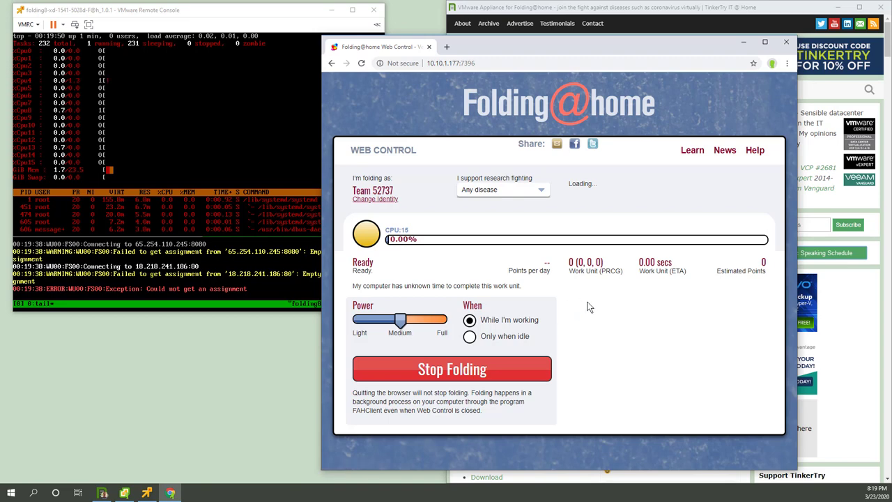
mouse_move(680, 393)
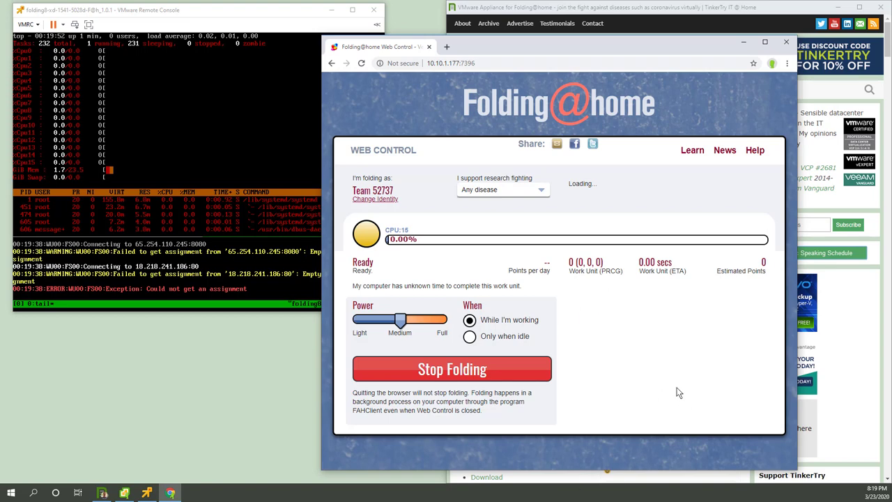
mouse_move(435, 246)
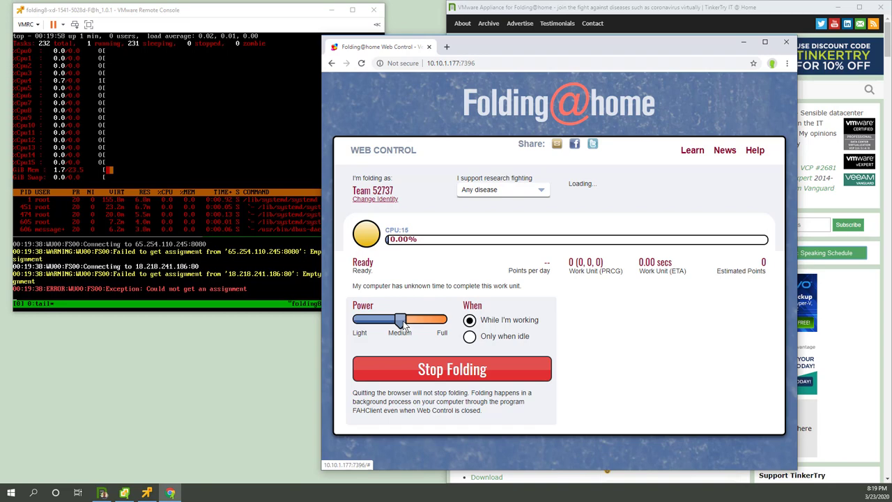
Drag the Power slider from Medium to Full.
left_click_drag(399, 320, 444, 319)
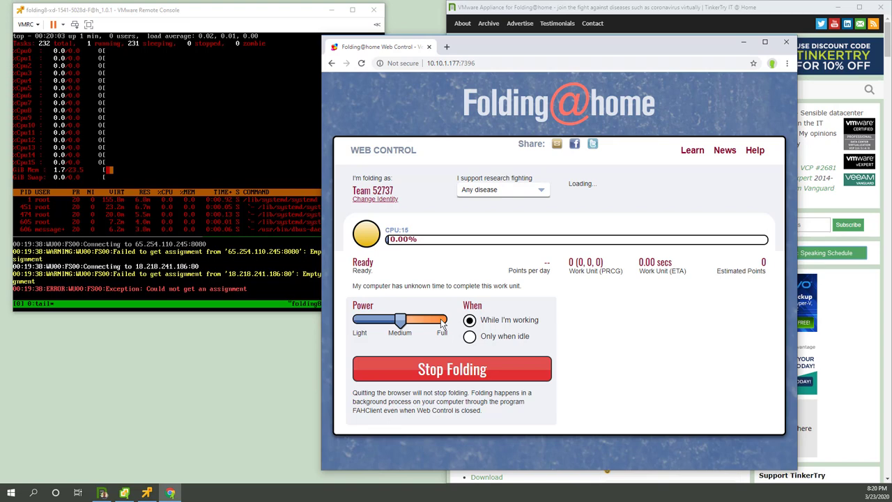
left_click_drag(399, 321, 444, 321)
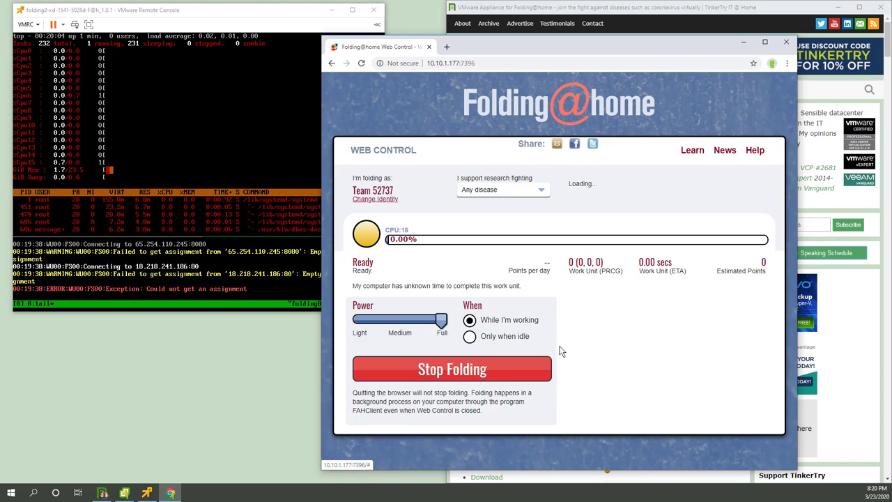
mouse_move(632, 361)
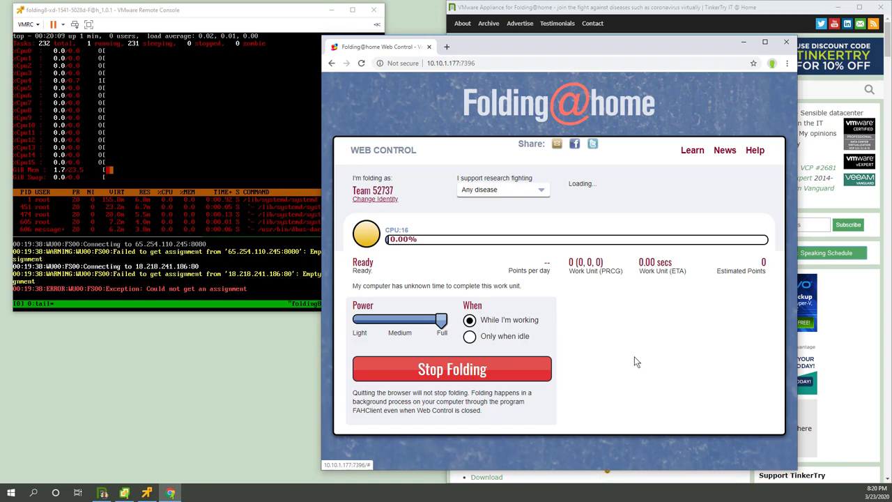
left_click(502, 190)
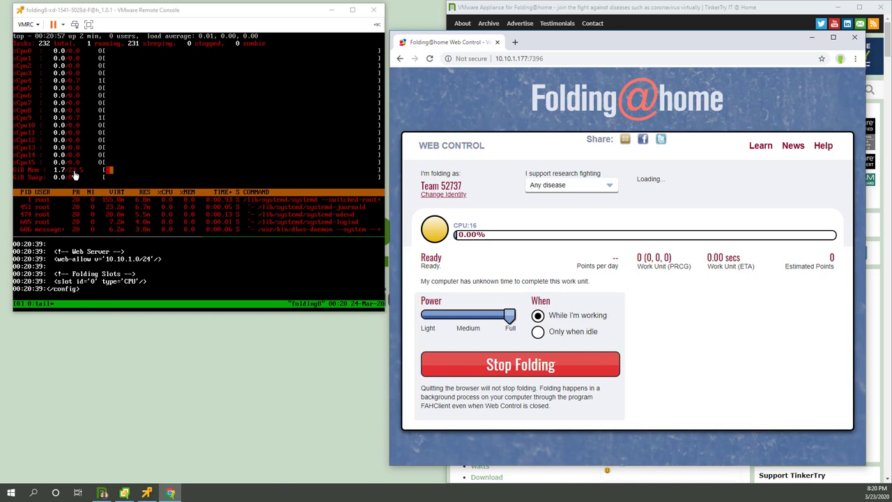
mouse_move(34, 84)
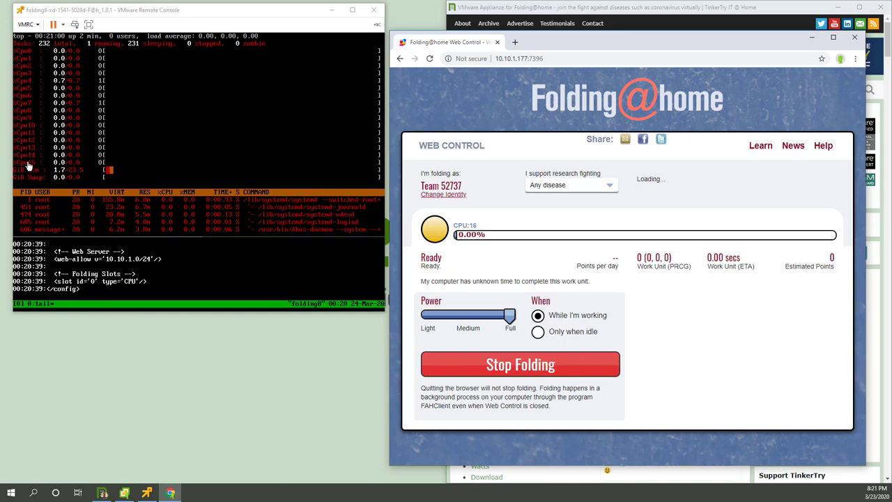
mouse_move(159, 272)
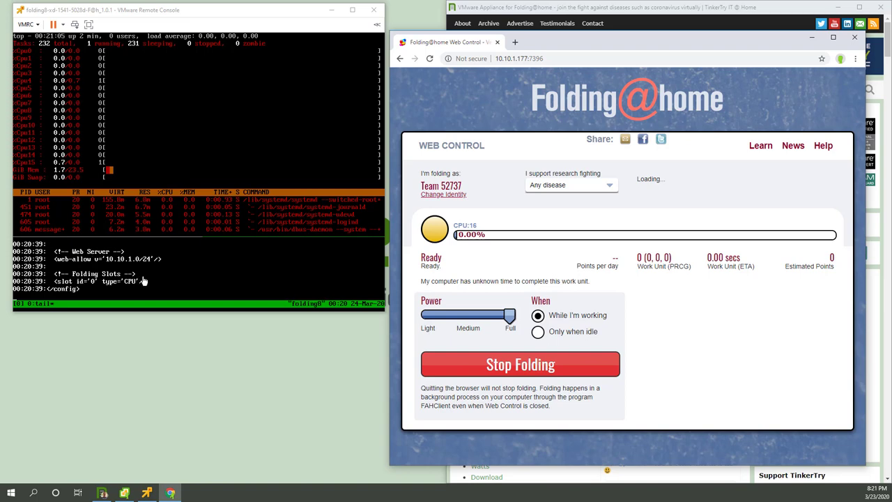
mouse_move(148, 279)
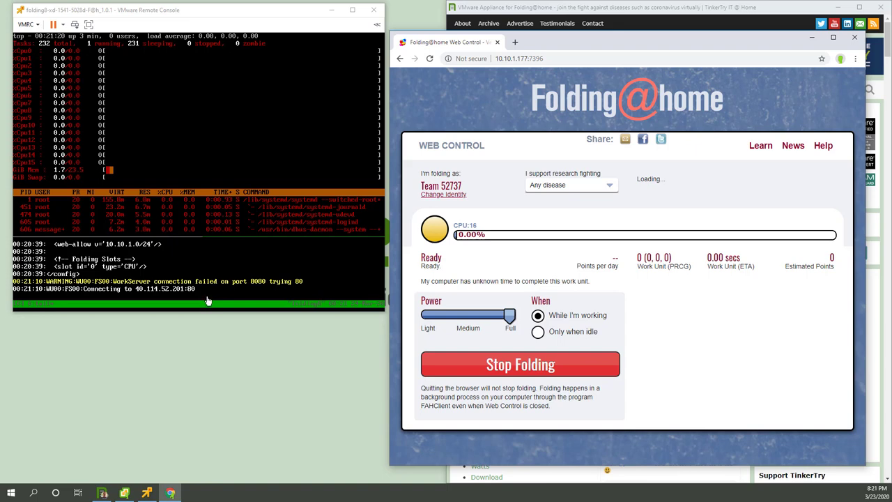
mouse_move(524, 237)
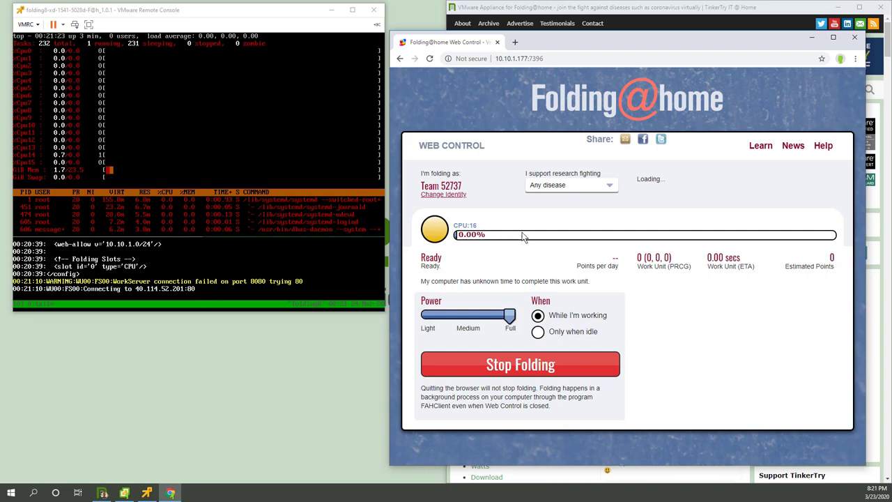
mouse_move(615, 244)
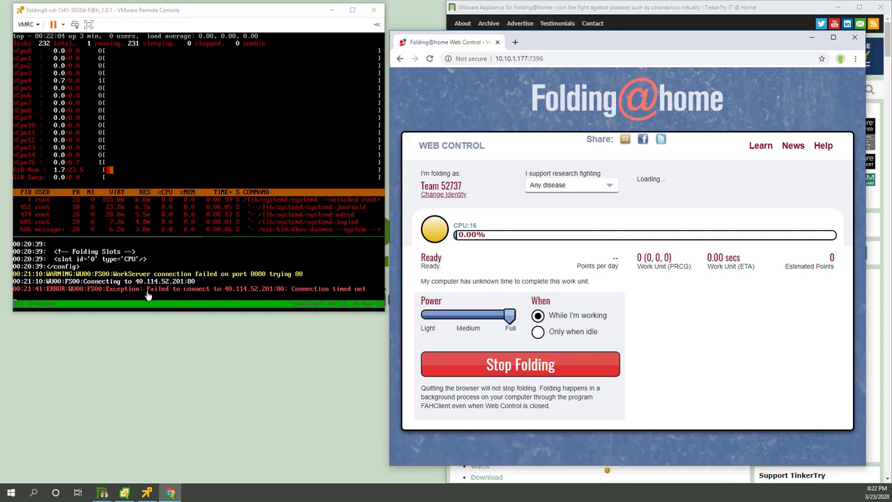
mouse_move(209, 293)
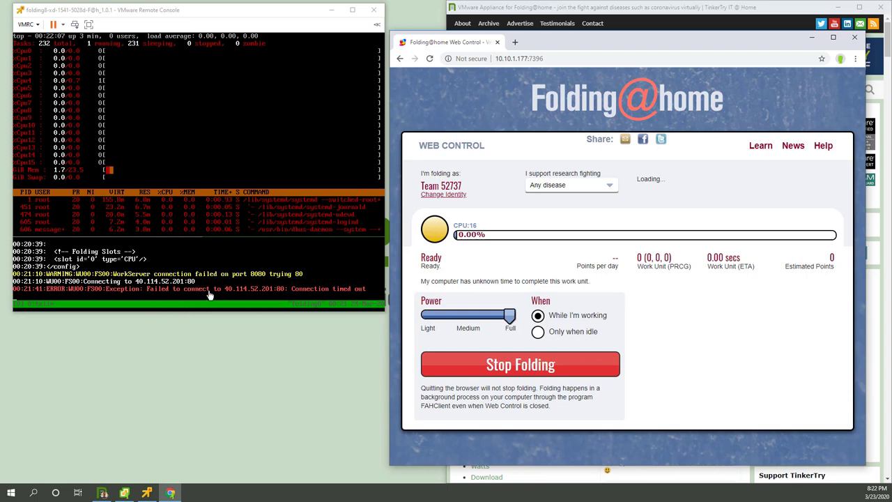
mouse_move(217, 292)
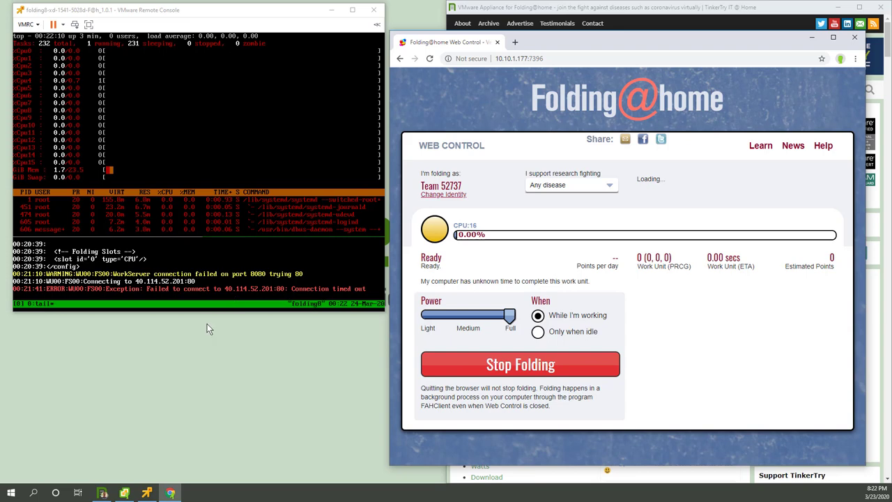
mouse_move(208, 323)
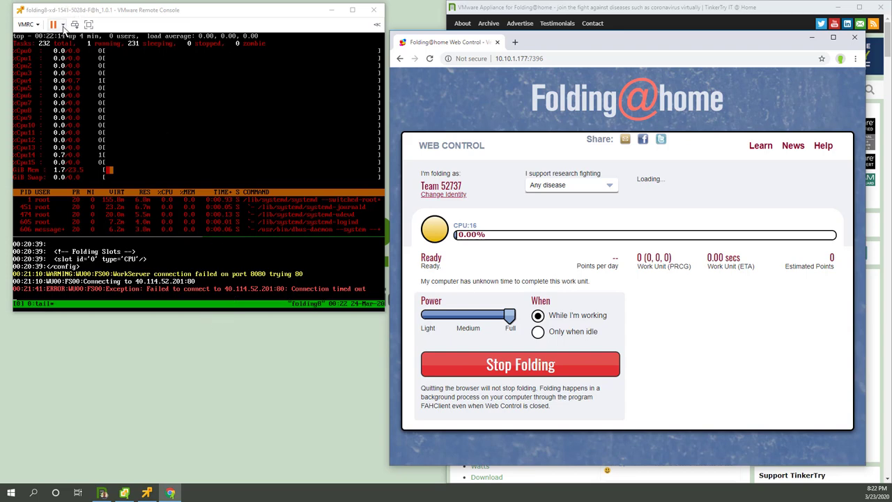
Return to the Web Control tab showing the CPU slot running a work unit.
left_click(54, 23)
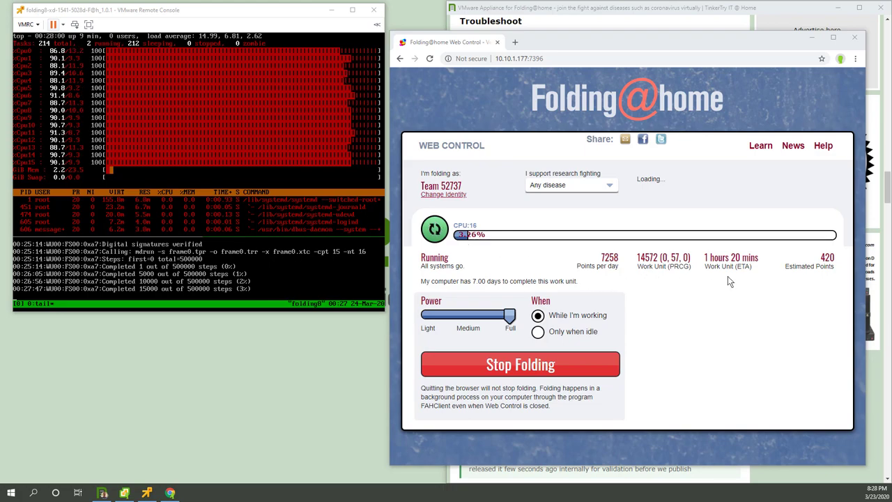
mouse_move(161, 475)
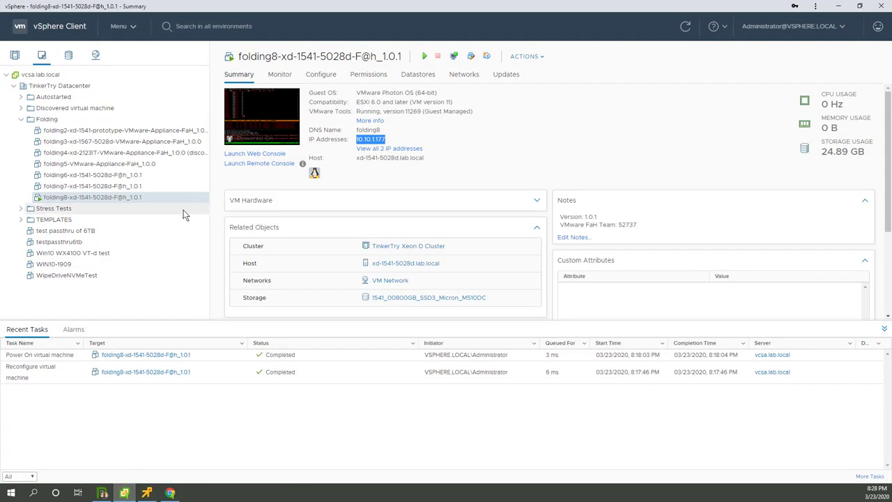
Show folding8's Monitor > Performance overview charts with CPU usage spiking.
left_click(279, 74)
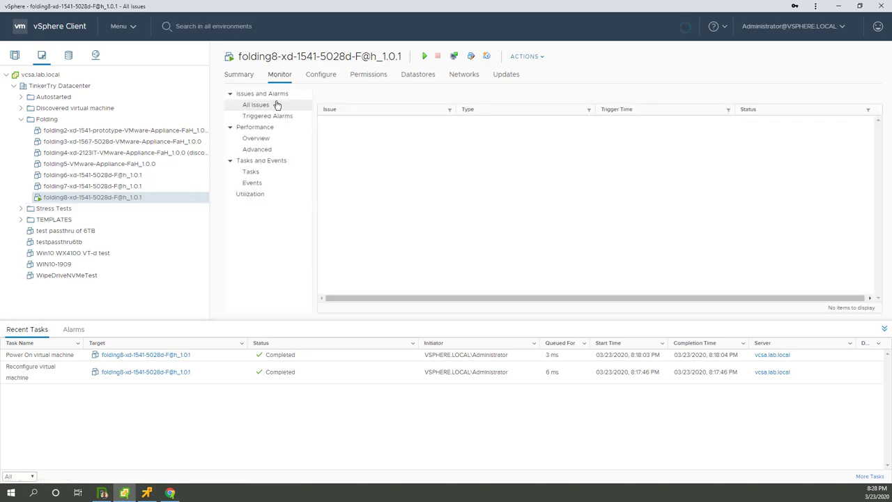
left_click(256, 138)
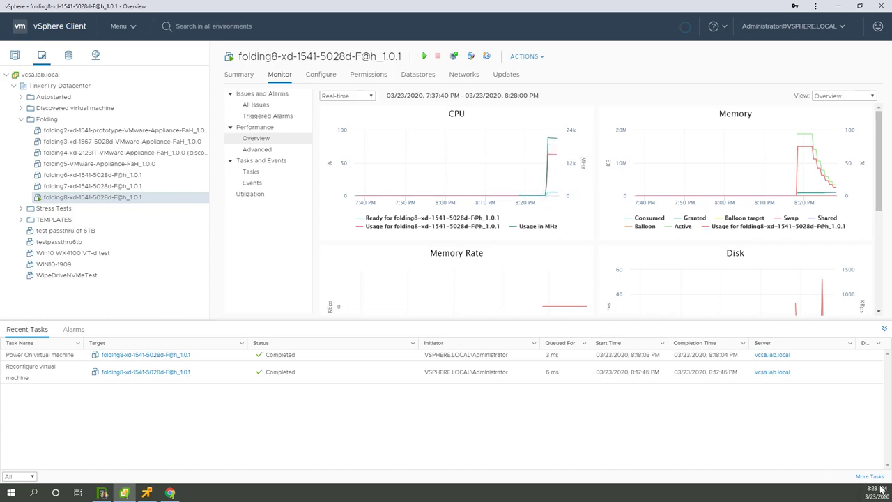
mouse_move(555, 138)
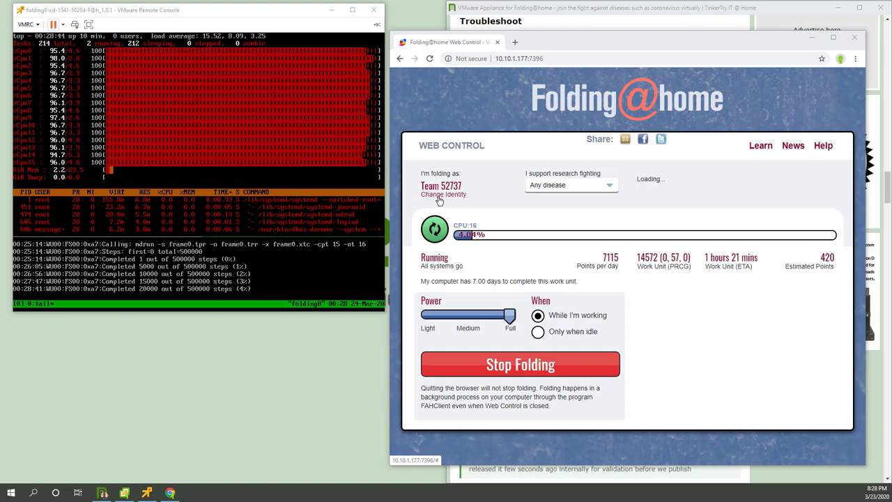
mouse_move(490, 198)
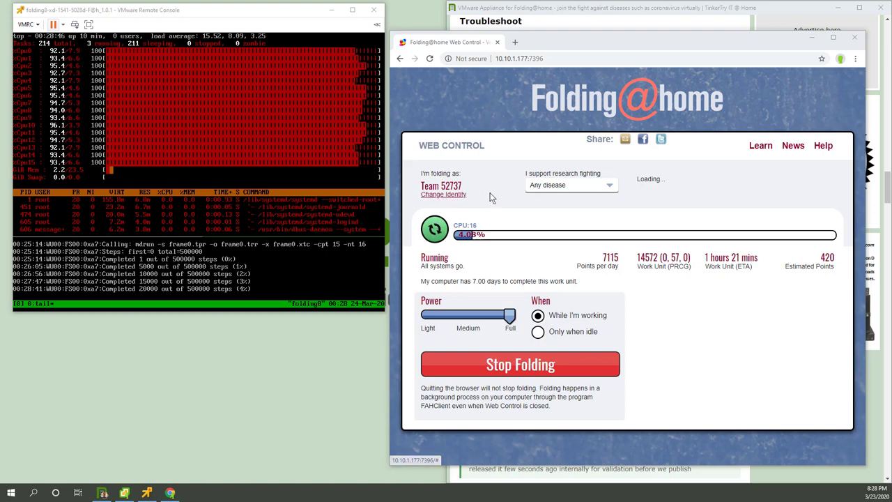
mouse_move(471, 192)
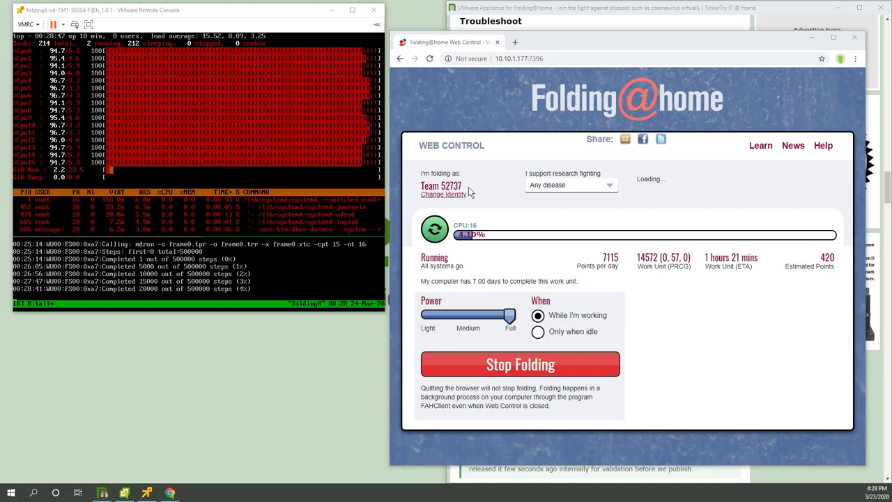
Review the Change Identity dialog for team 52737 and cancel without changes.
left_click(443, 194)
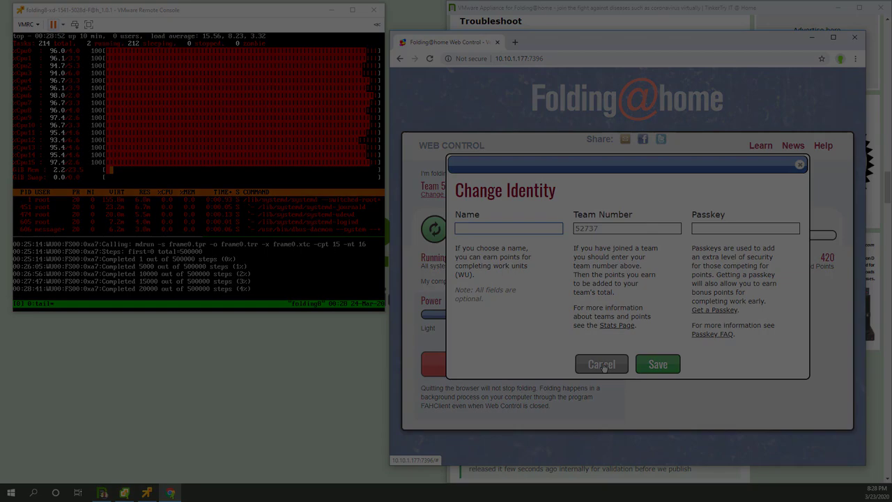
left_click(600, 364)
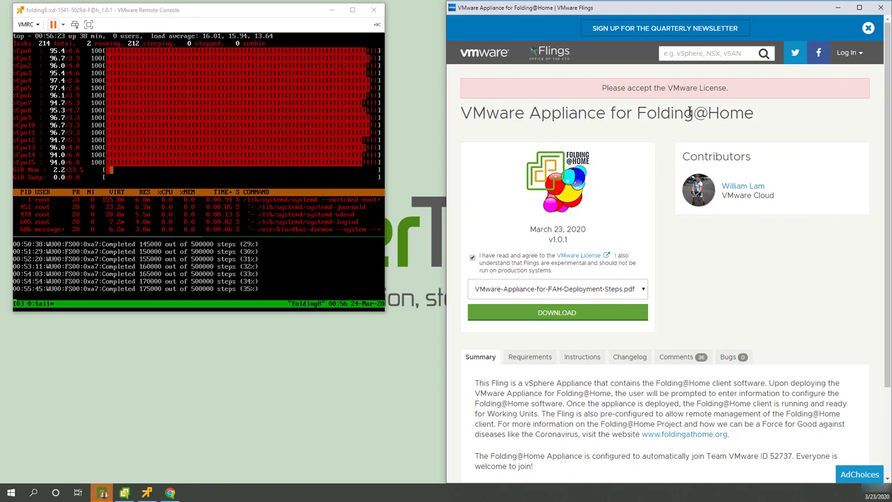
Expand the download dropdown listing the appliance's OVA, PDFs and license files.
left_click(556, 288)
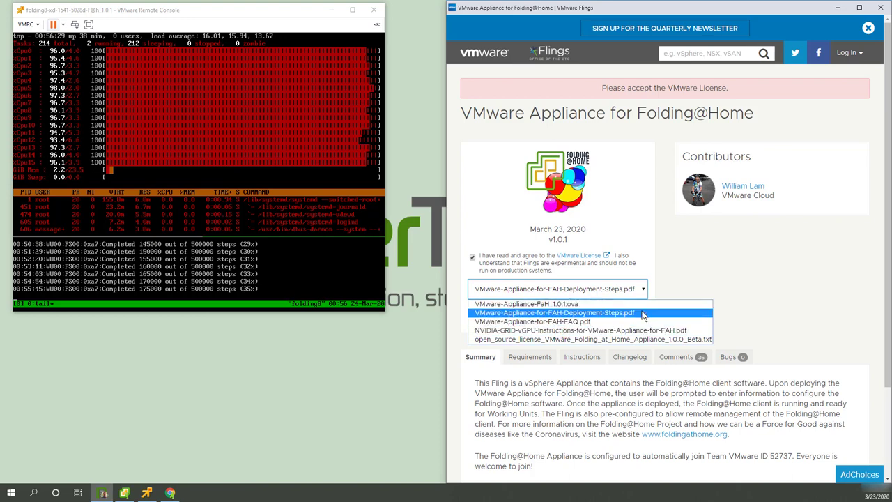
mouse_move(614, 321)
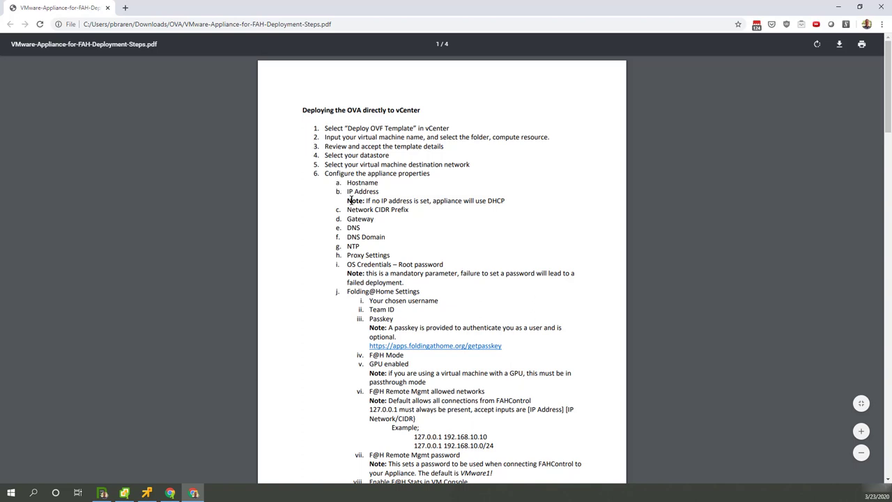
mouse_move(377, 200)
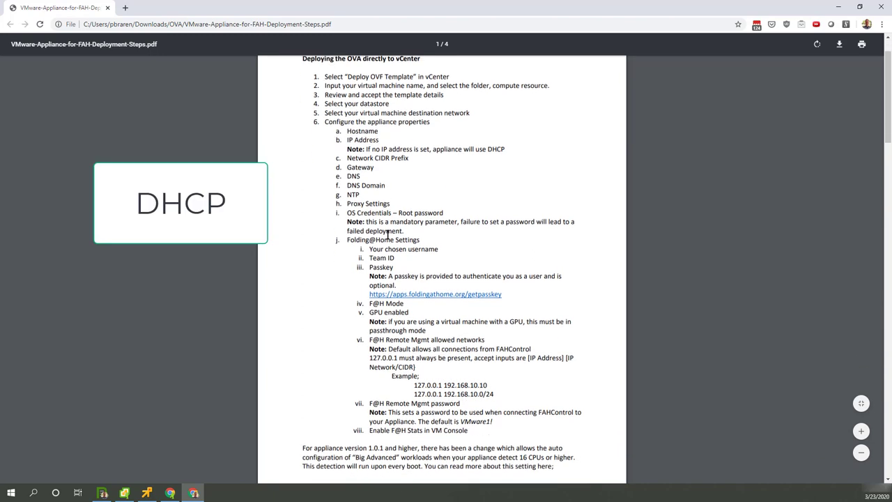
Scroll through the deployment steps PDF's appliance properties and Folding@home settings.
scroll("down", 3)
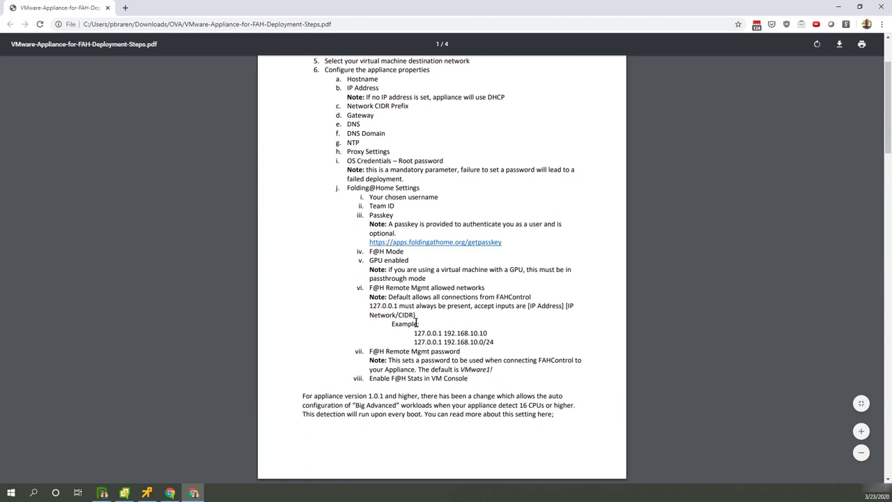
mouse_move(466, 343)
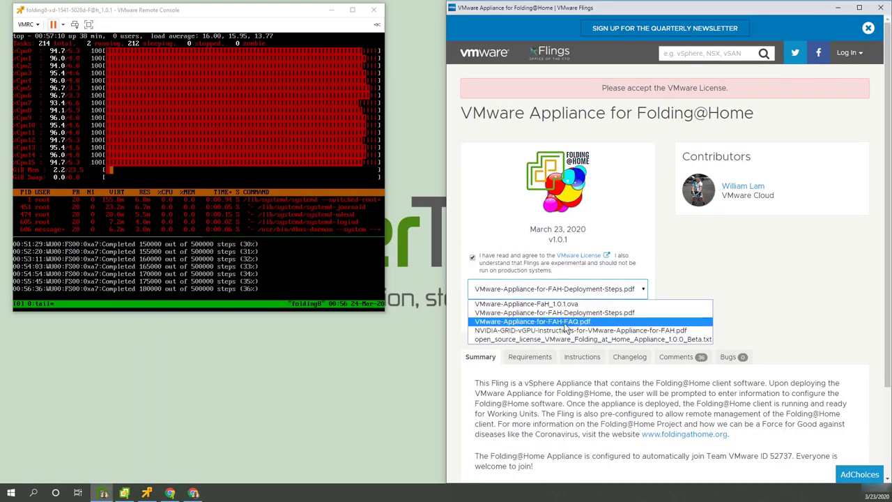
Accept the license, download the appliance FAQ PDF and open it from the download bar.
left_click(533, 321)
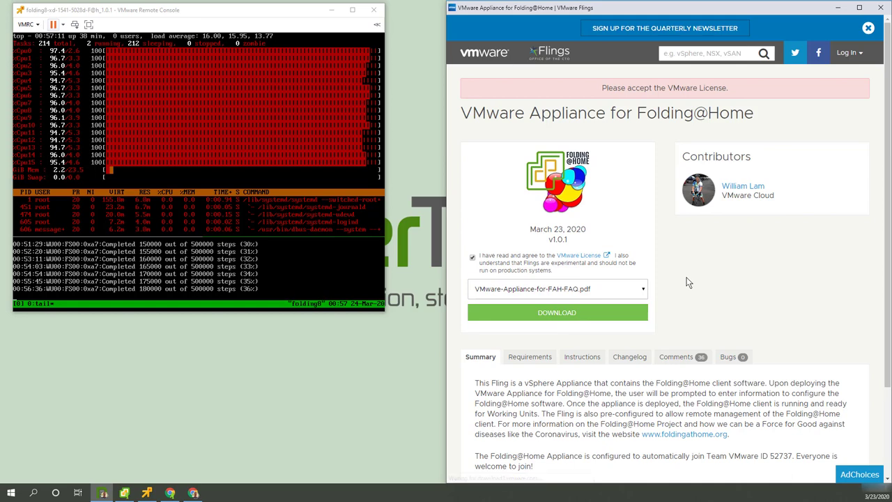
left_click(558, 313)
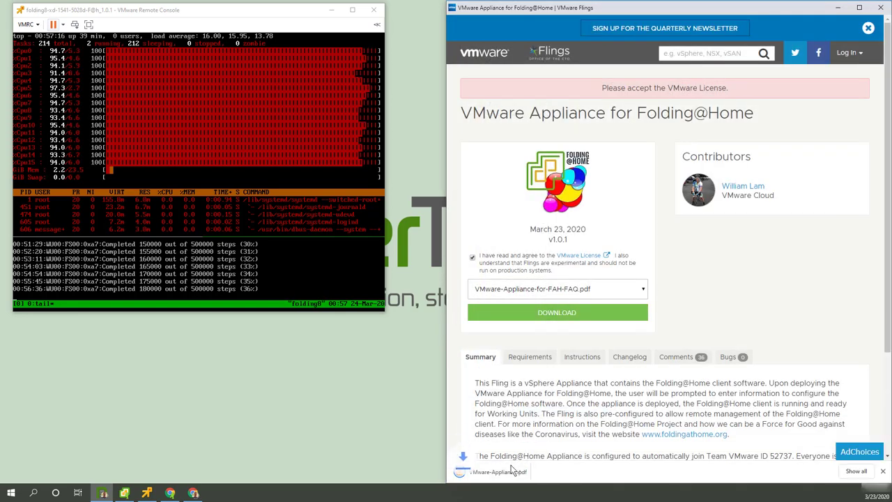
left_click(556, 312)
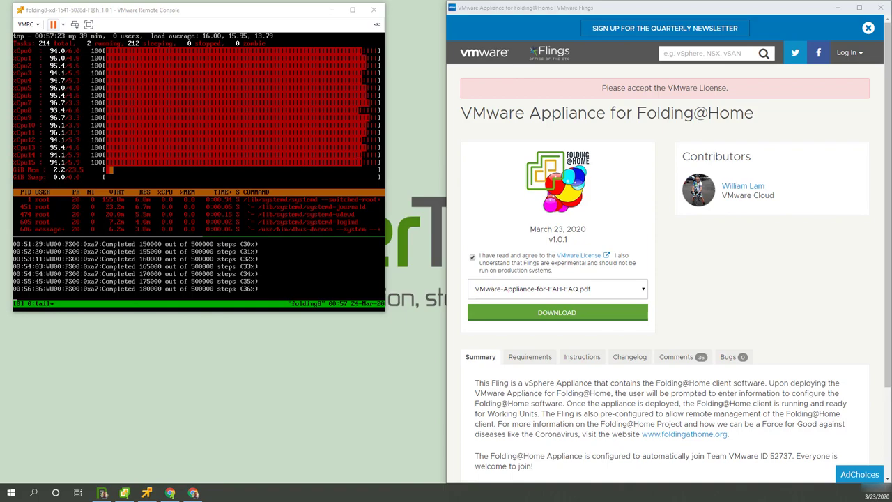
left_click(557, 312)
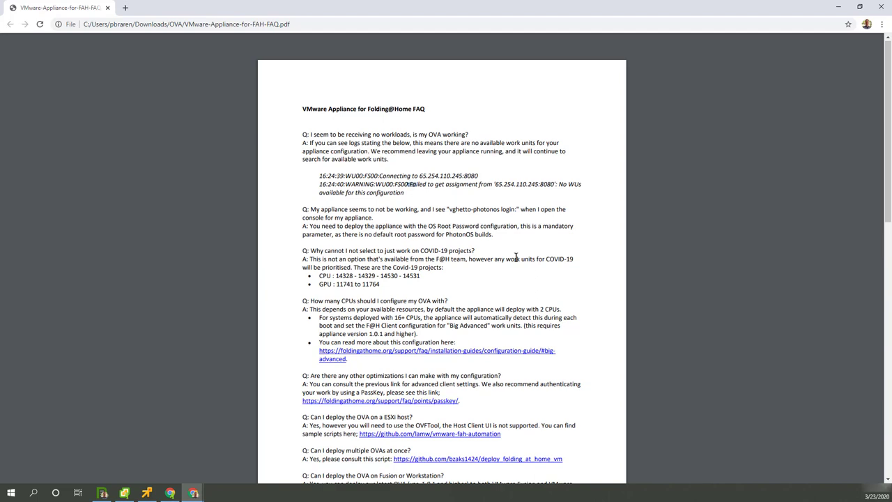
Read through the FAQ, highlighting the COVID-19 CPU and GPU project ranges, down to the monitoring options.
scroll("down", 3)
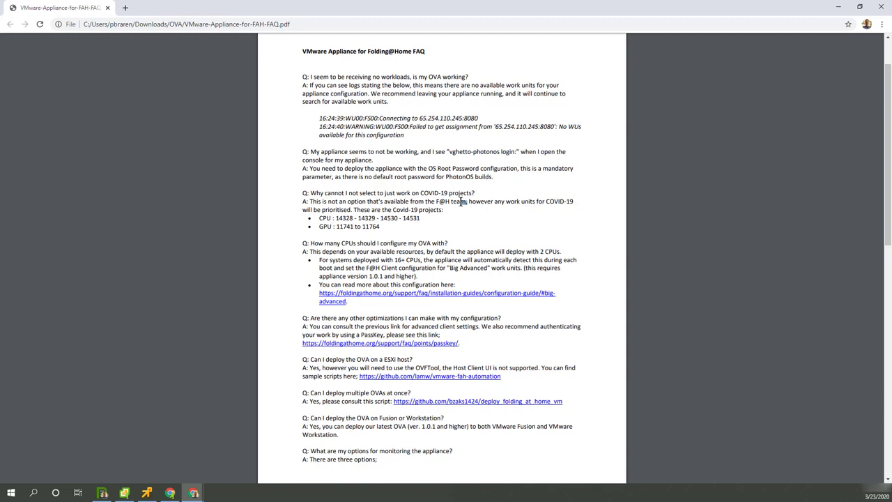
mouse_move(397, 234)
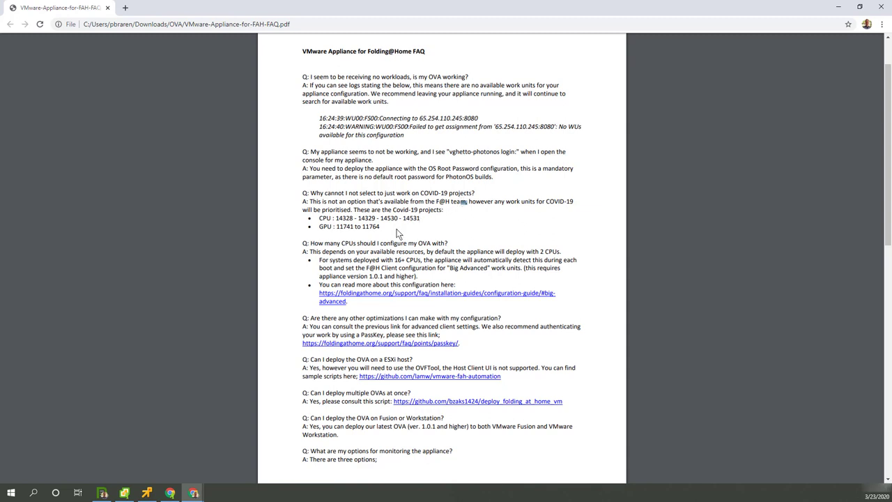
left_click_drag(317, 217, 379, 226)
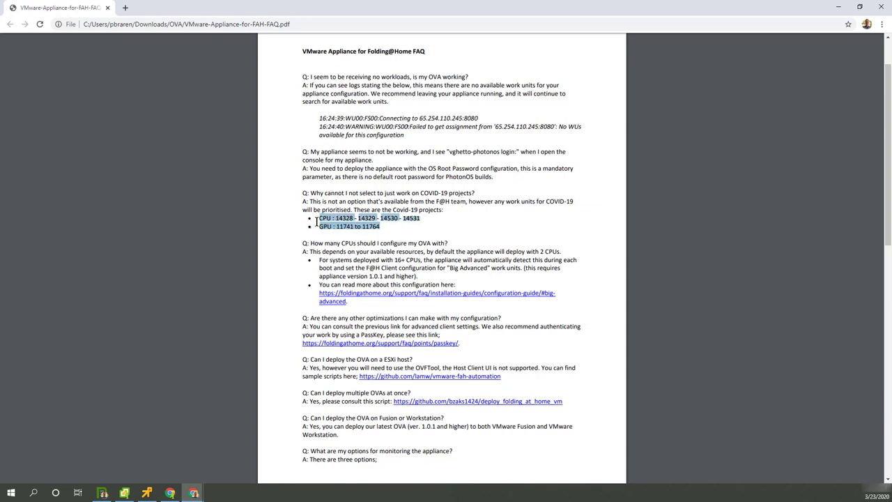
scroll("down", 3)
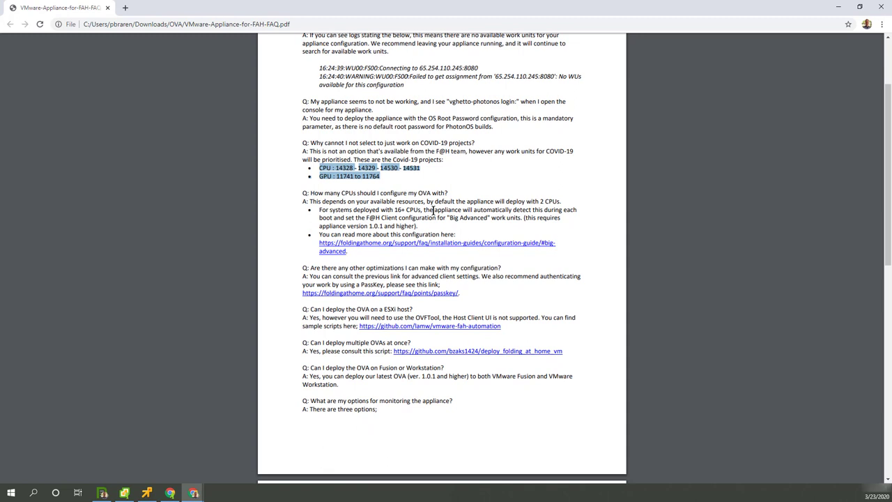
mouse_move(371, 274)
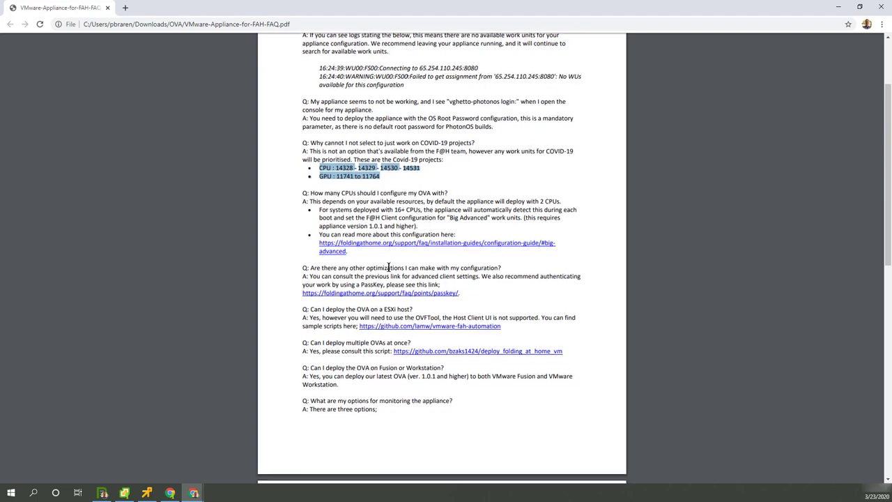
scroll("down", 3)
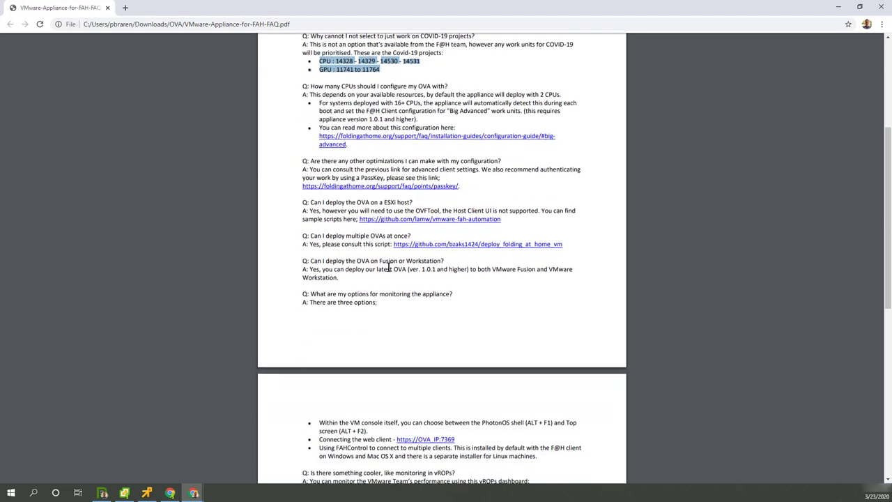
scroll("down", 3)
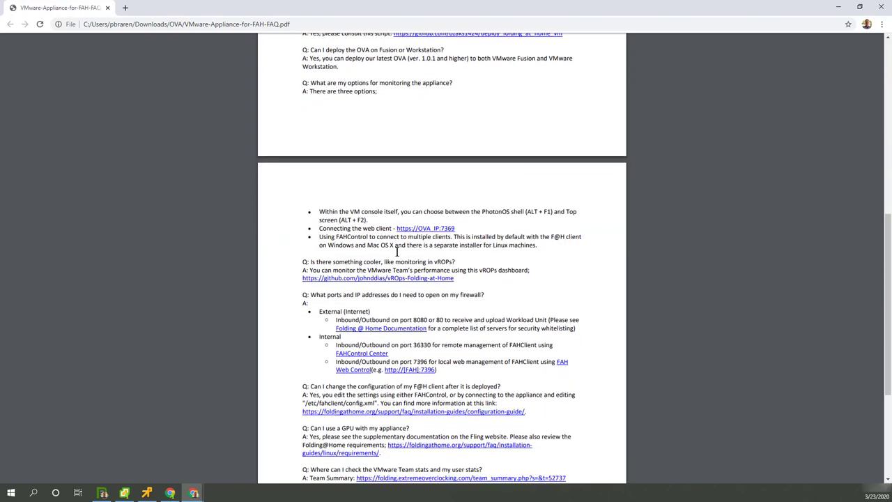
scroll("down", 3)
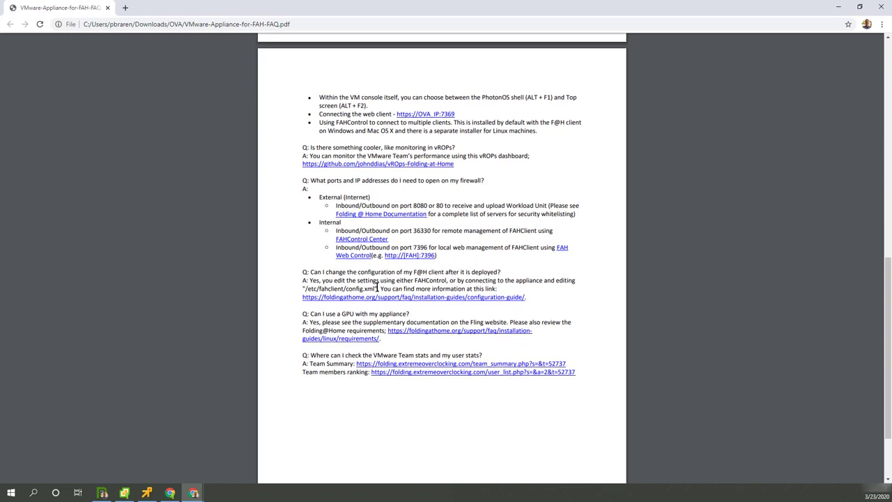
double_click(346, 288)
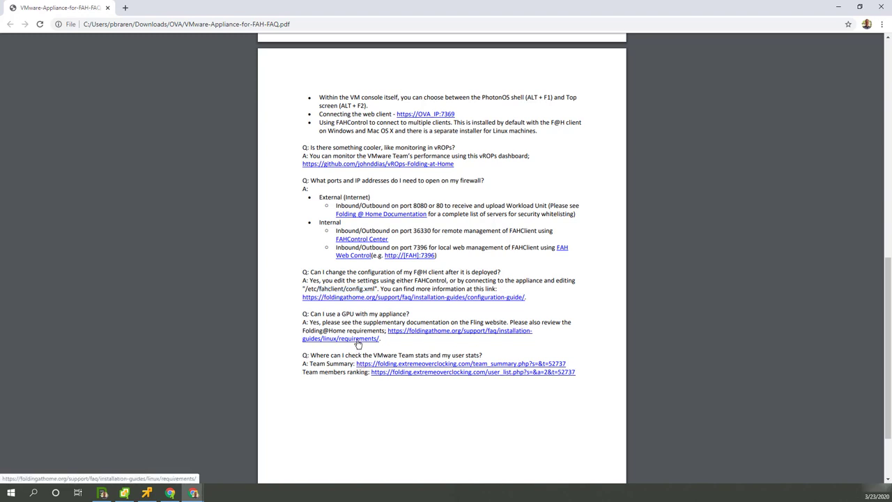
mouse_move(498, 381)
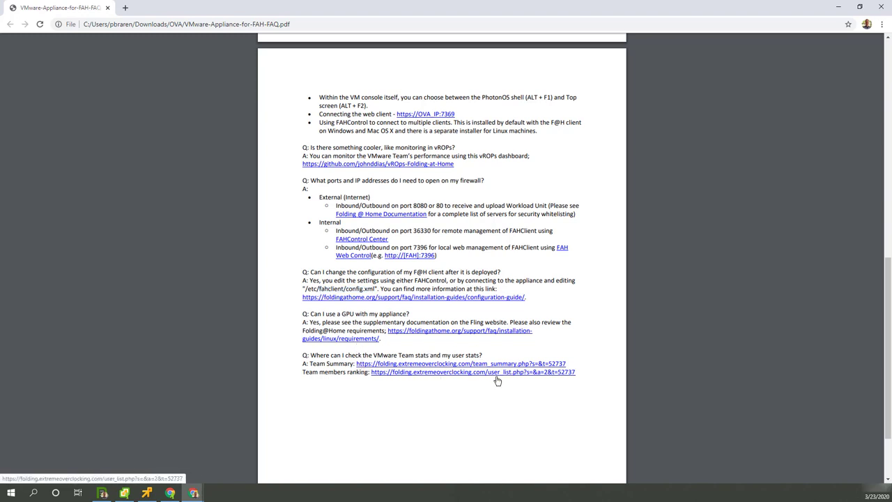
mouse_move(439, 368)
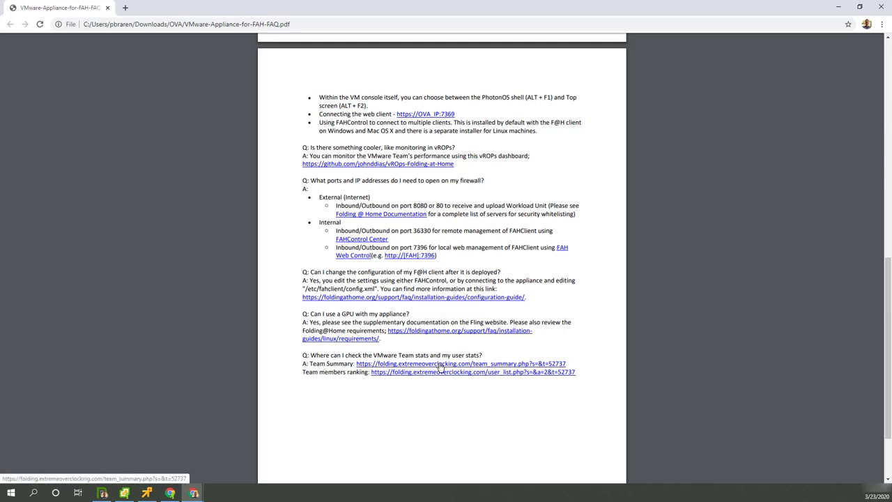
left_click(460, 363)
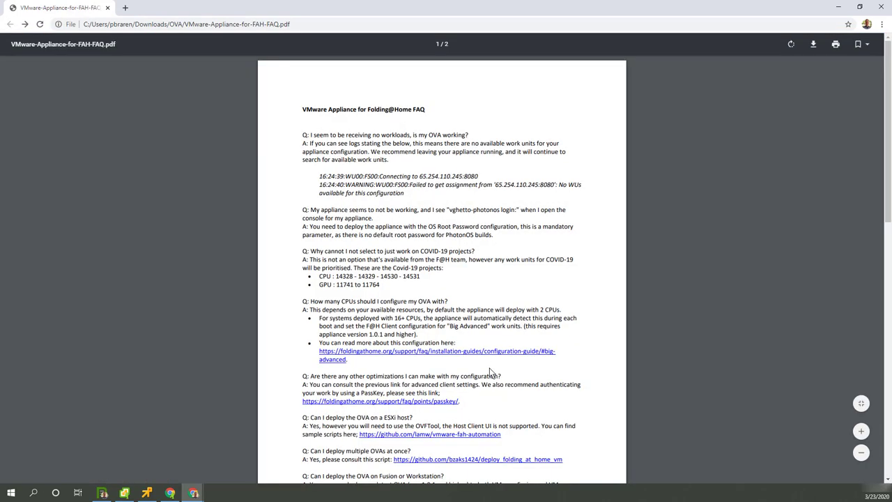
scroll("down", 3)
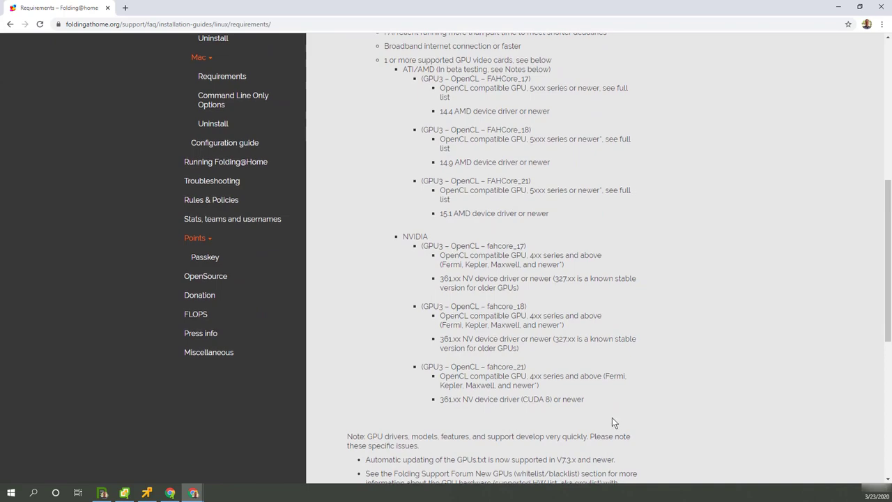
Highlight the NVIDIA GPU requirements: OpenCL 4xx-series cards with 361.xx drivers or newer.
left_click_drag(403, 237, 584, 398)
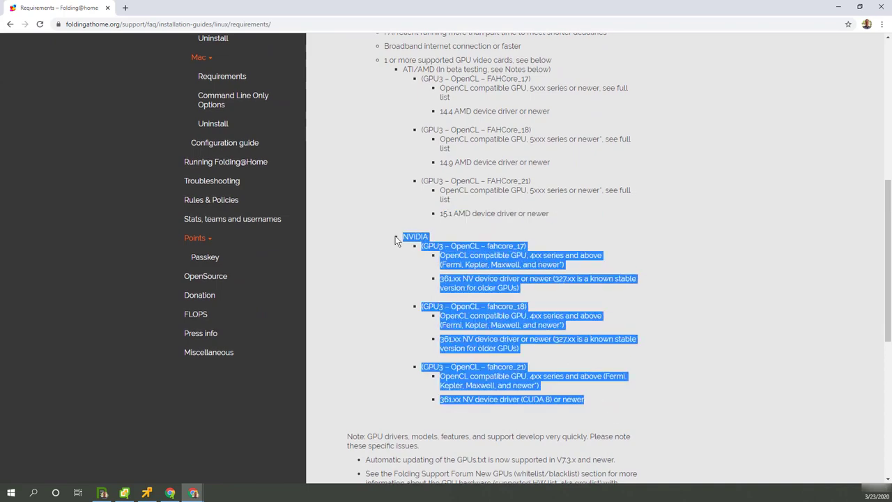
mouse_move(406, 274)
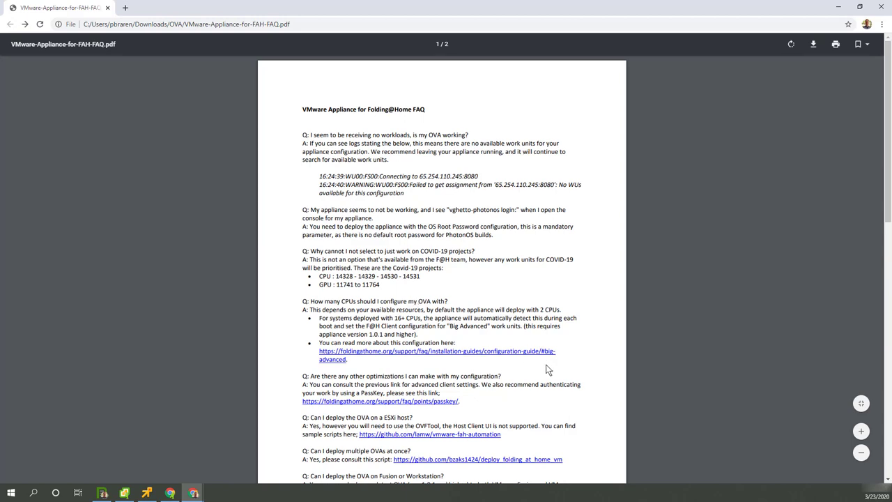
Scroll further down the appliance FAQ document.
scroll("down", 3)
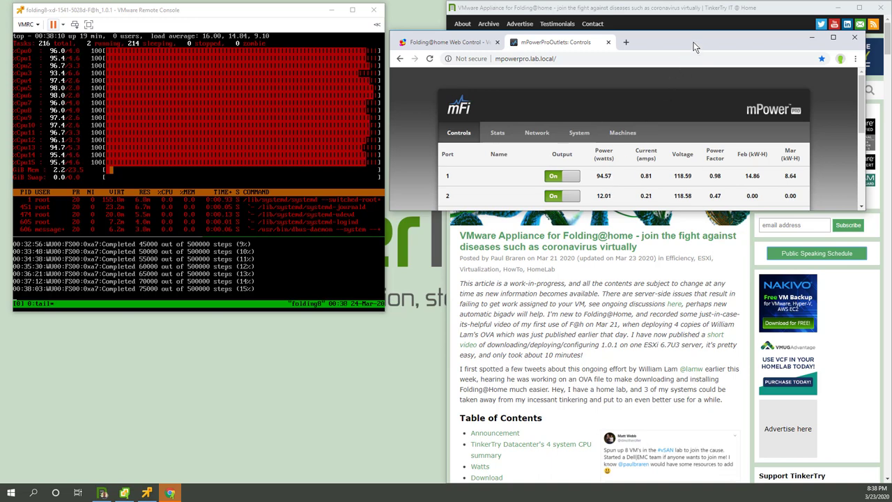
Switch from the mPower readings to the Folding@home Web Control page.
left_click(447, 42)
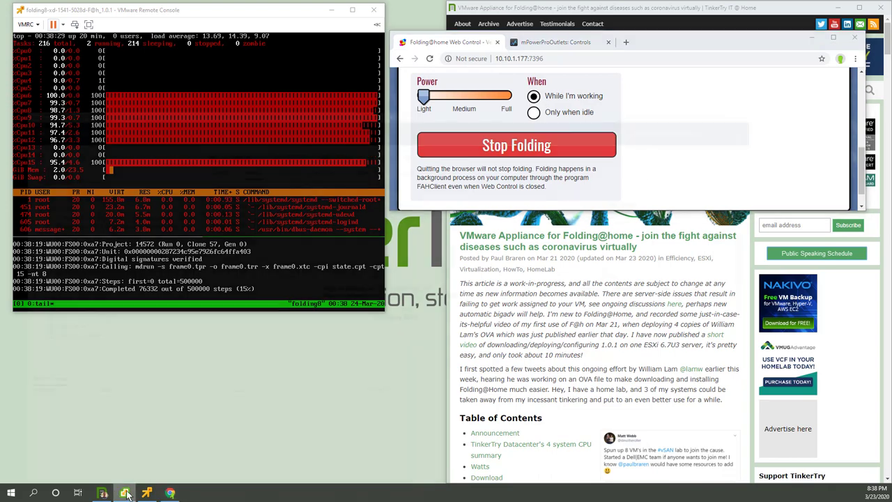
Stop folding in Web Control and watch the mPower draw fall to about 54 watts.
left_click(124, 493)
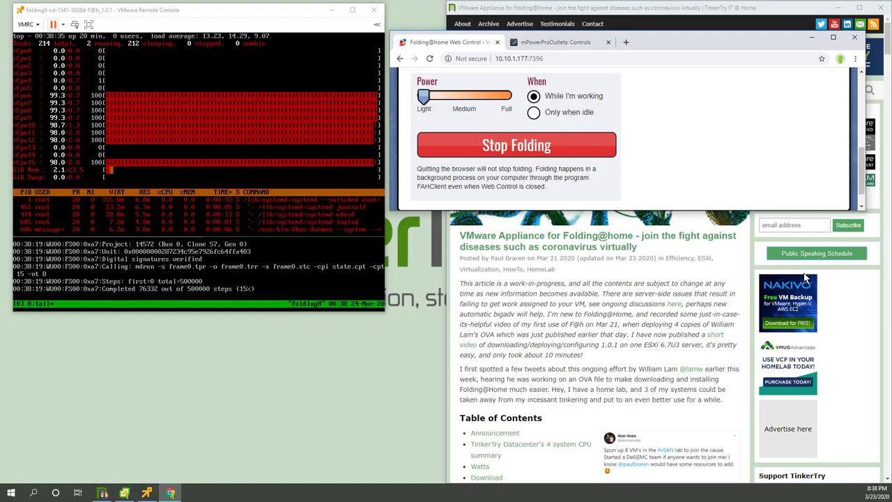
left_click(551, 41)
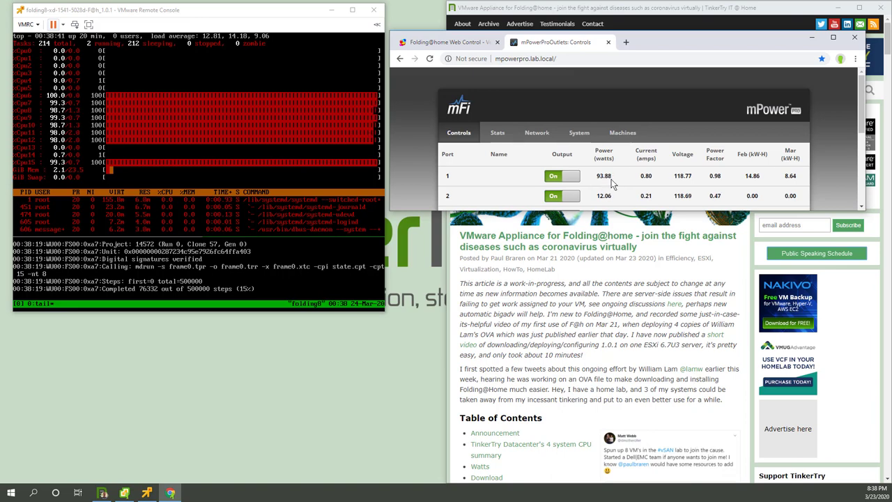
left_click(446, 42)
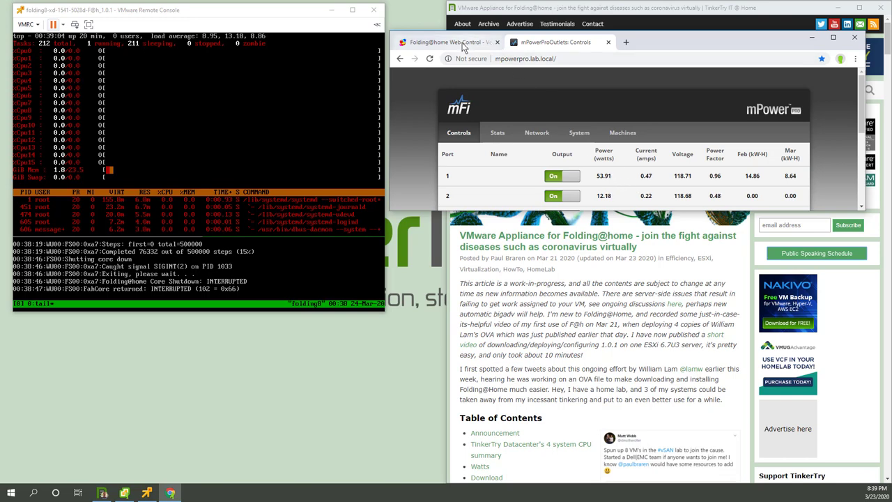
Resume folding at full power and confirm mPower's draw returns near 94 watts.
left_click(449, 42)
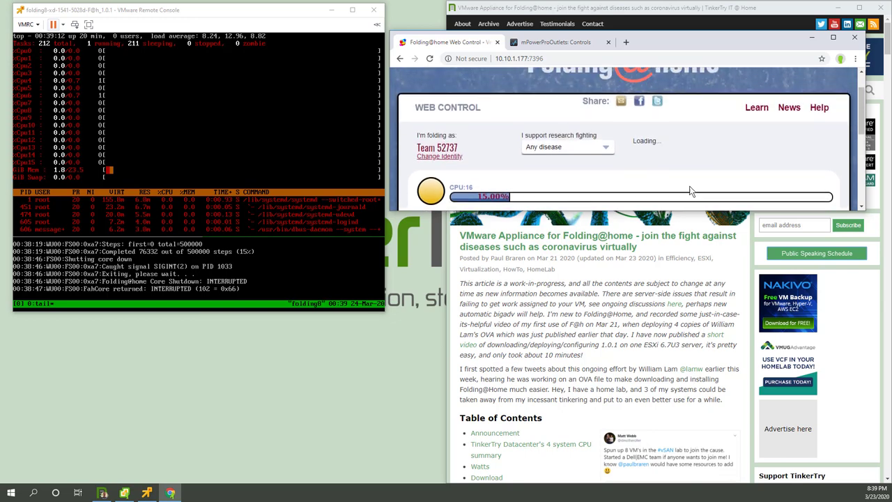
left_click(554, 42)
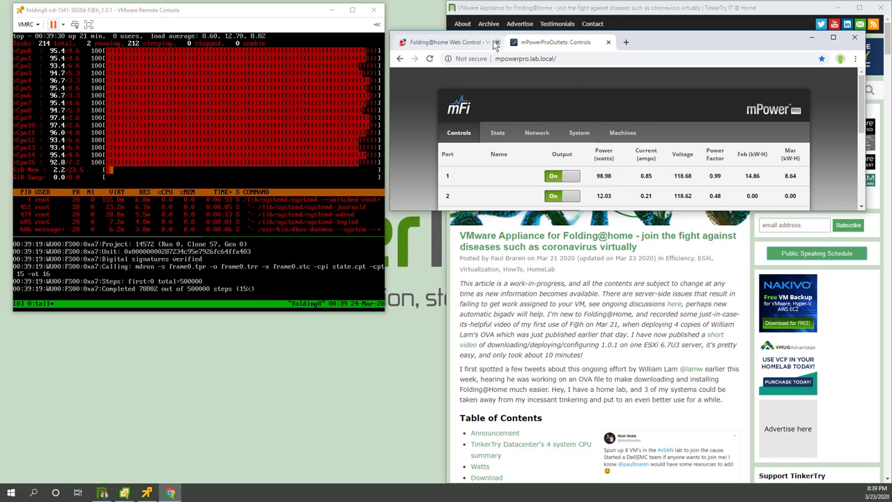
left_click(446, 42)
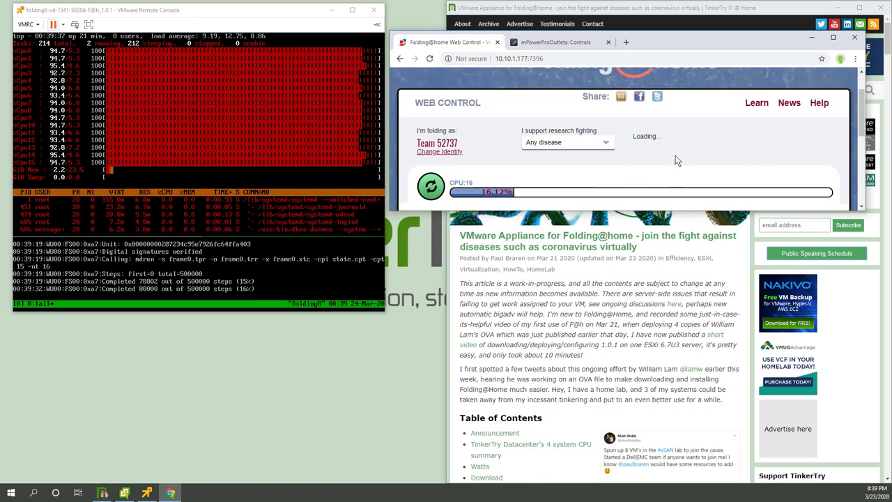
left_click(555, 42)
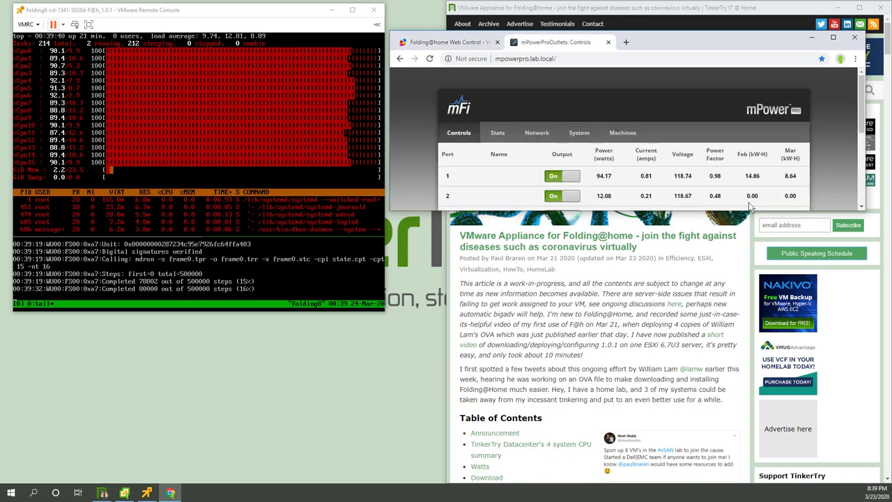
mouse_move(732, 11)
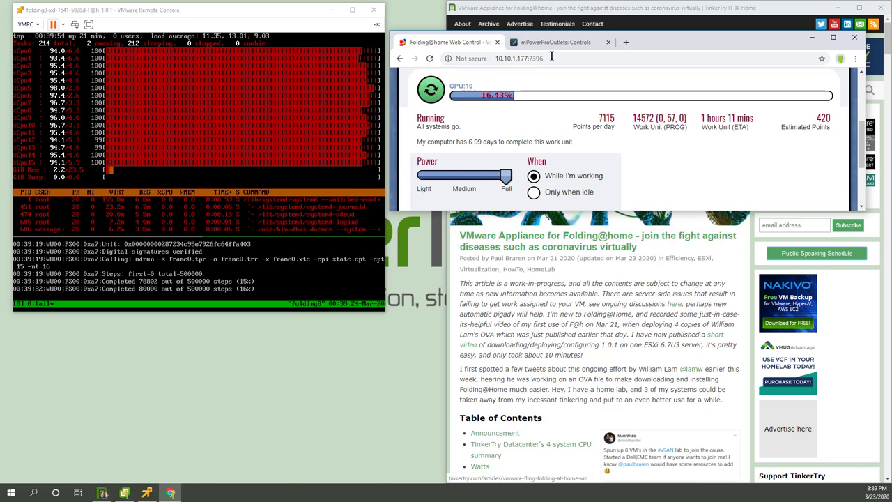
left_click(551, 42)
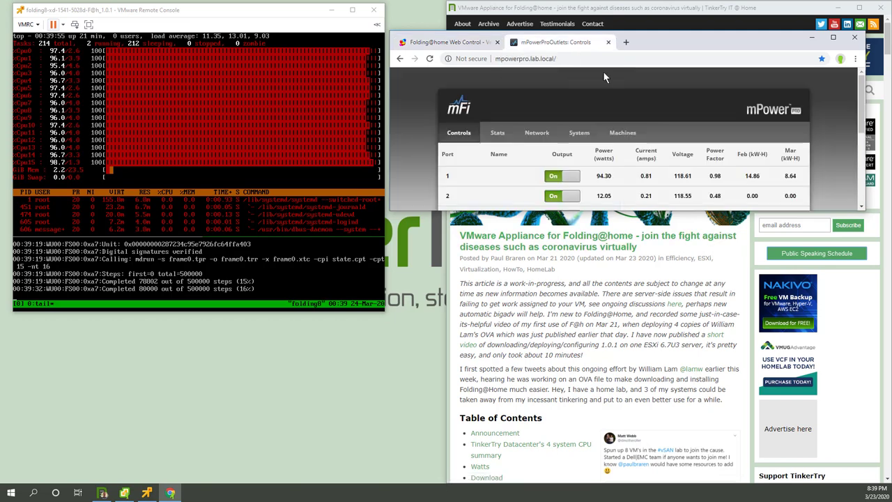